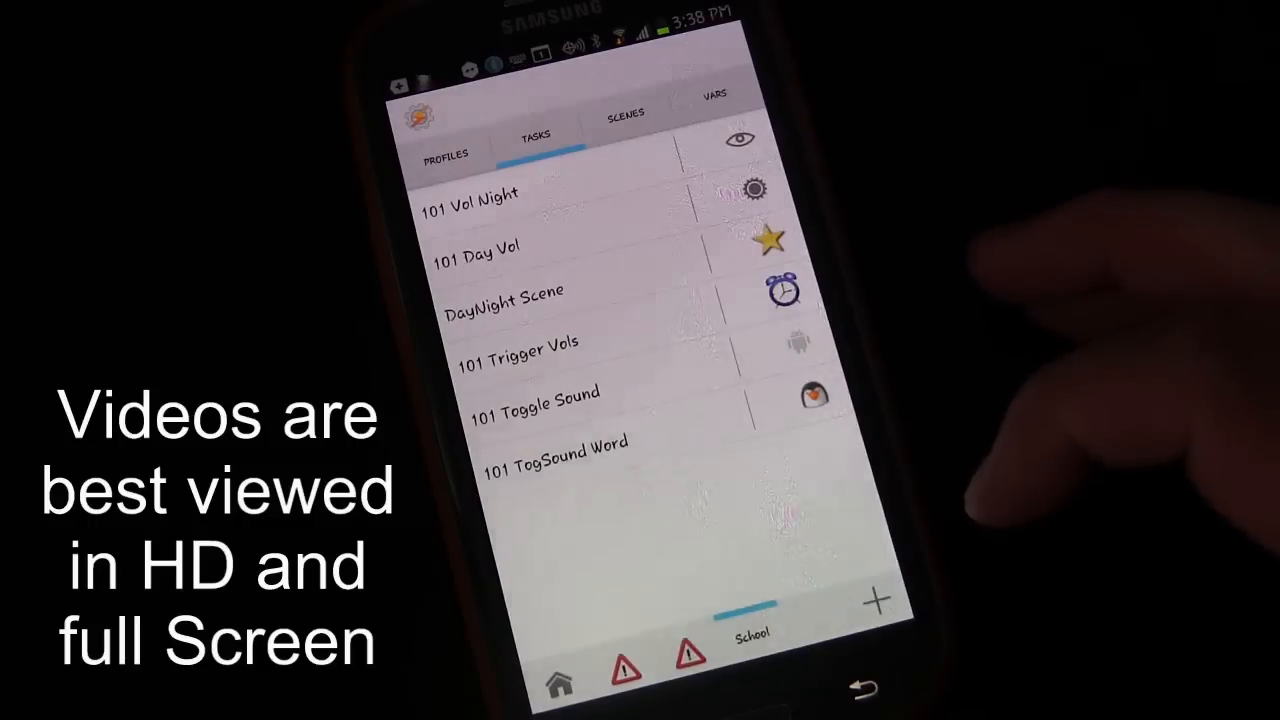
Add a new task named WhoText2 from the Tasks tab and confirm the name
click(874, 598)
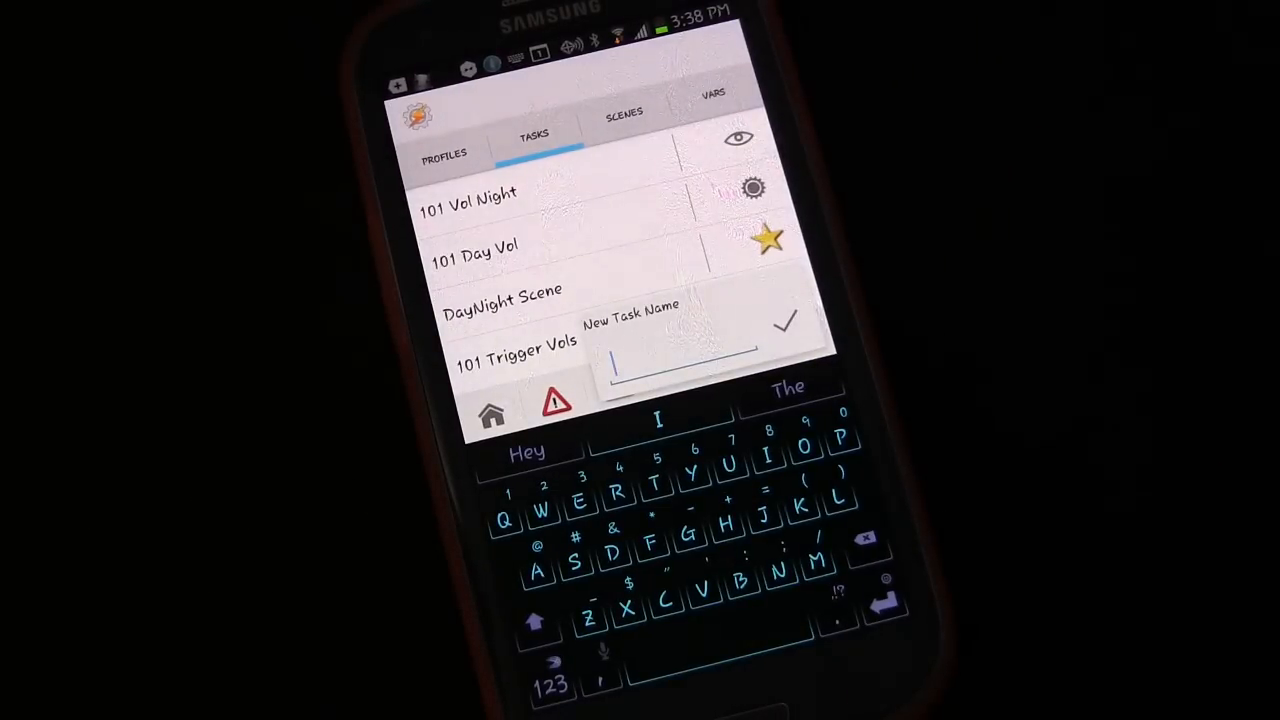
text(Who Text)
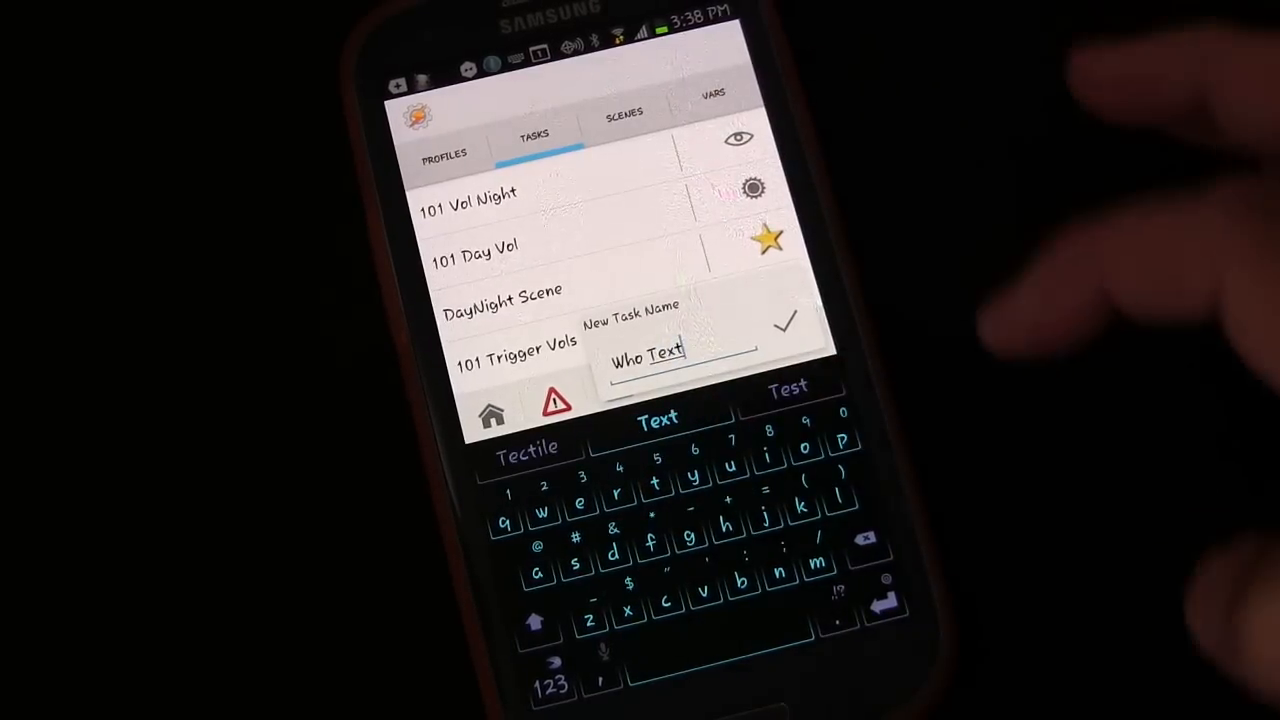
click(786, 322)
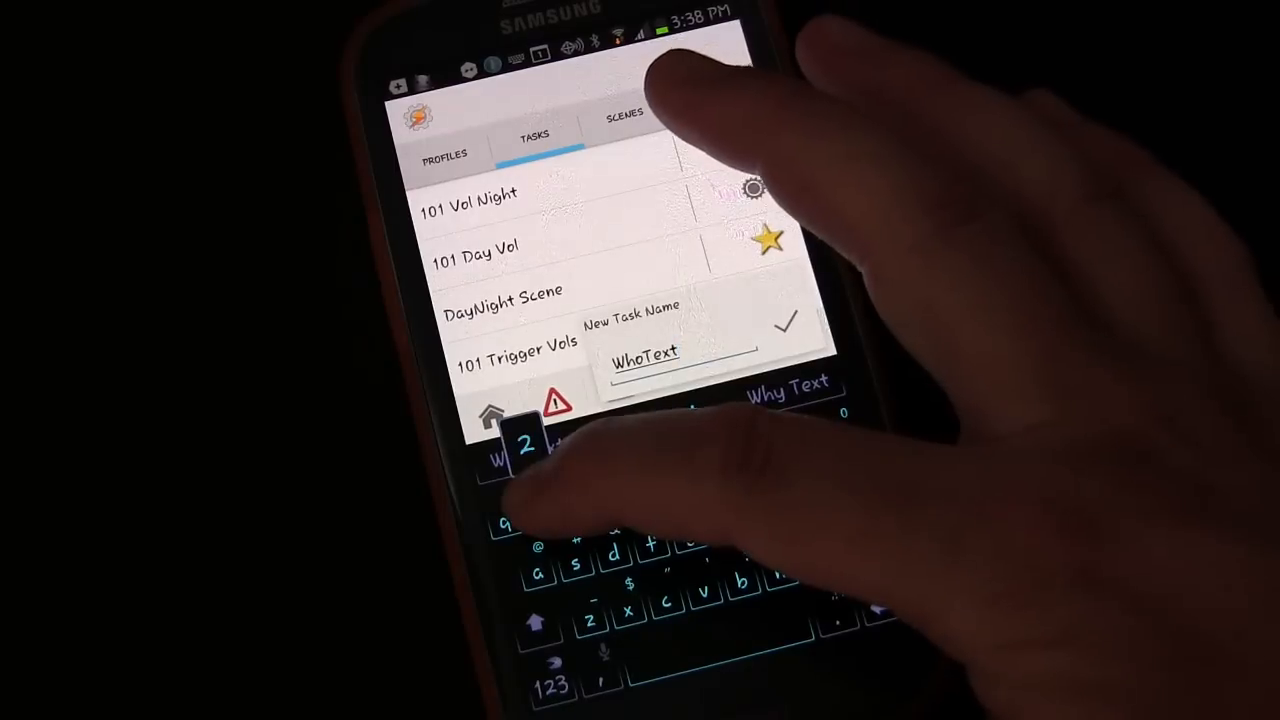
click(786, 323)
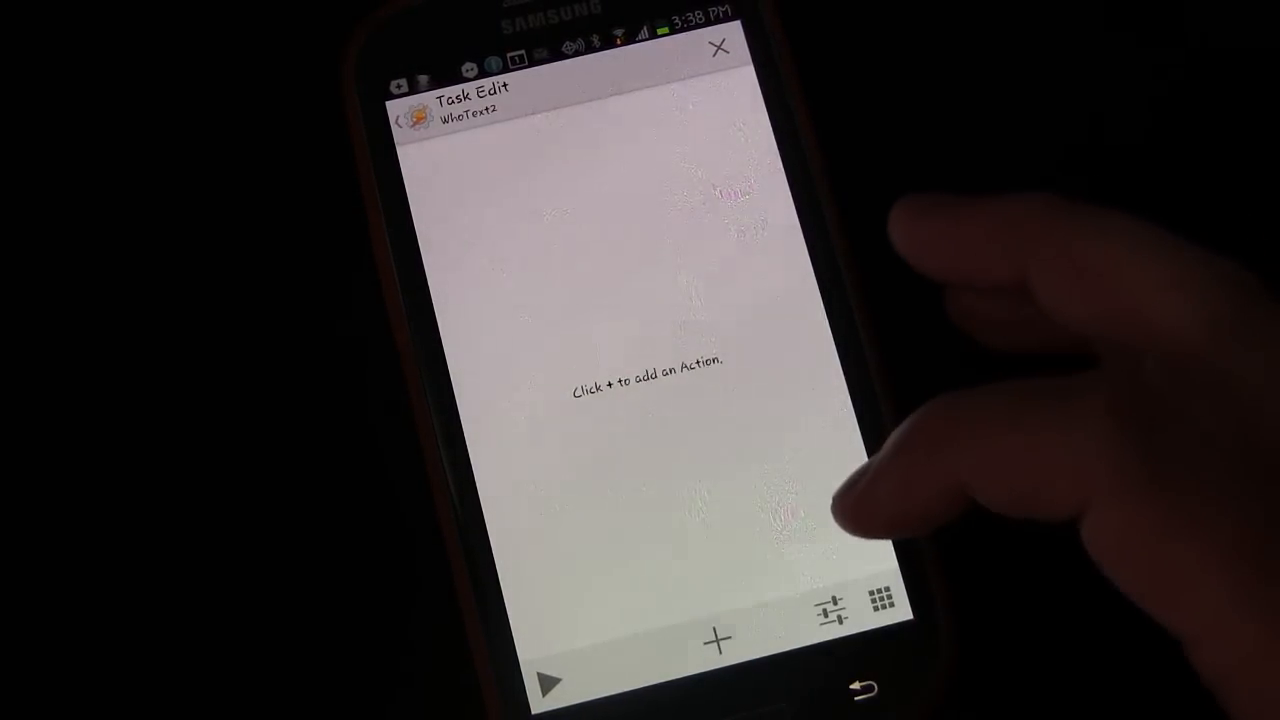
Add a Say action to WhoText2 from the Misc action category
click(716, 640)
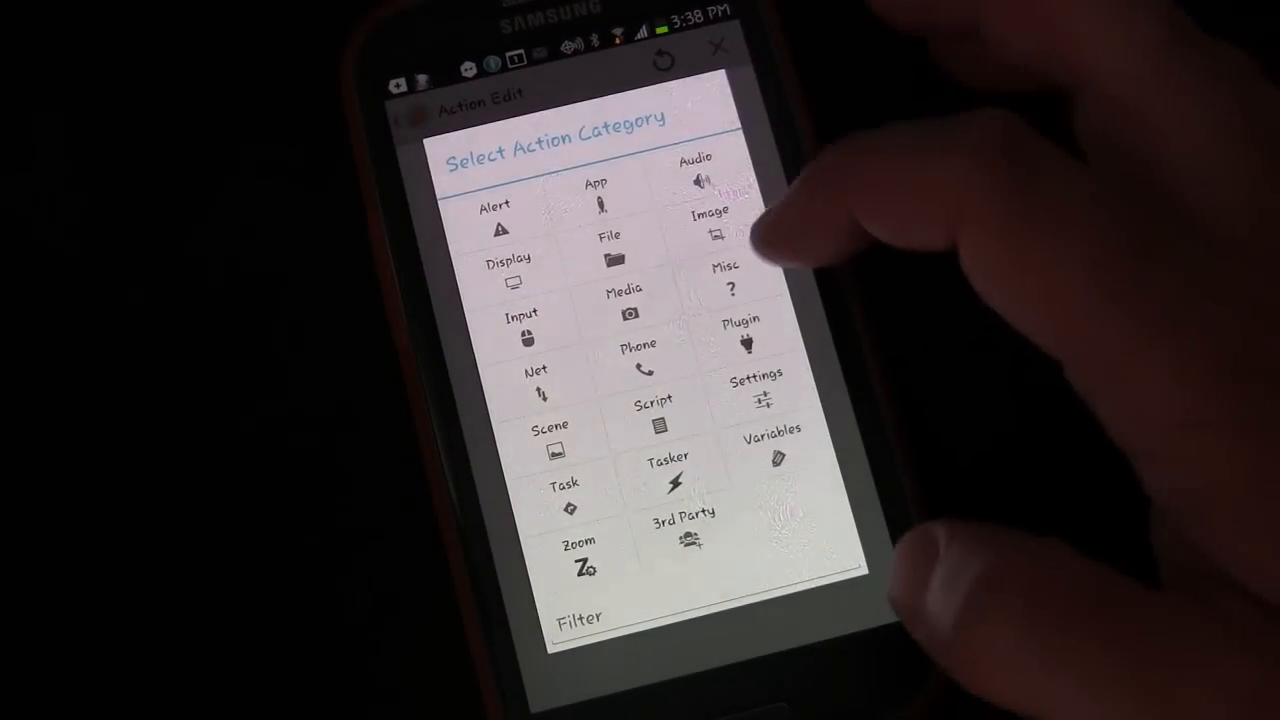
click(726, 280)
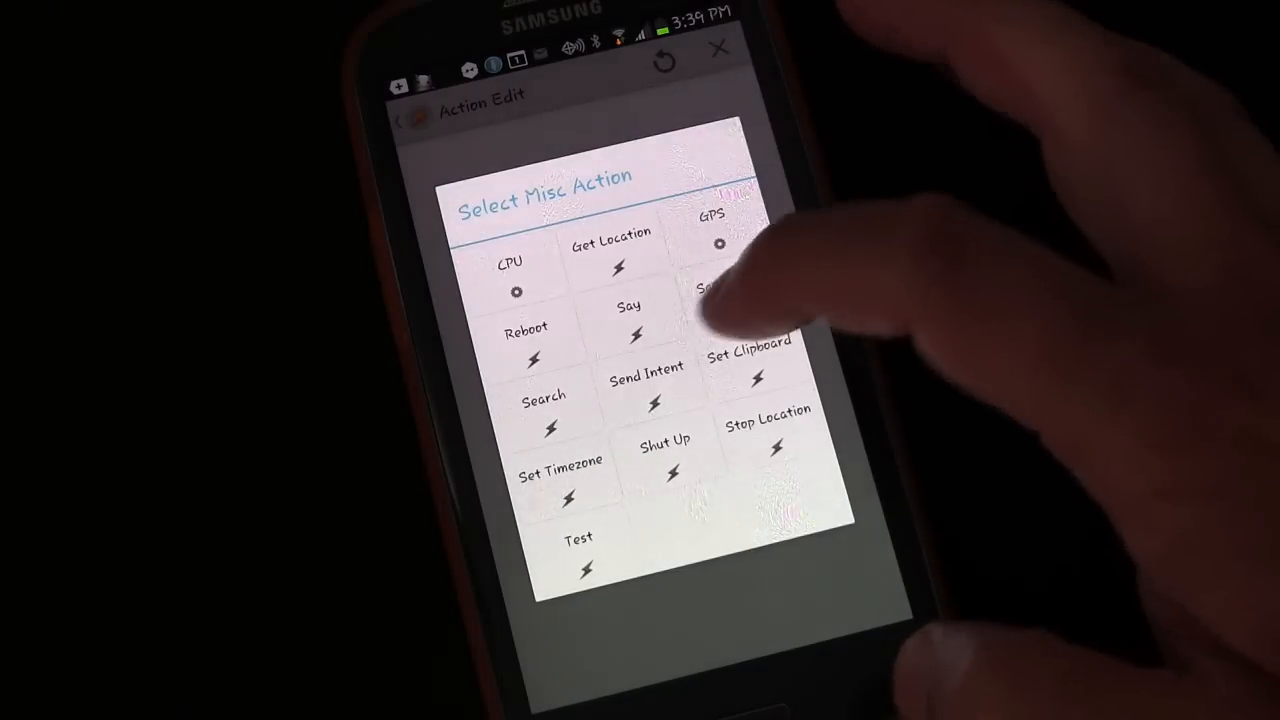
click(628, 320)
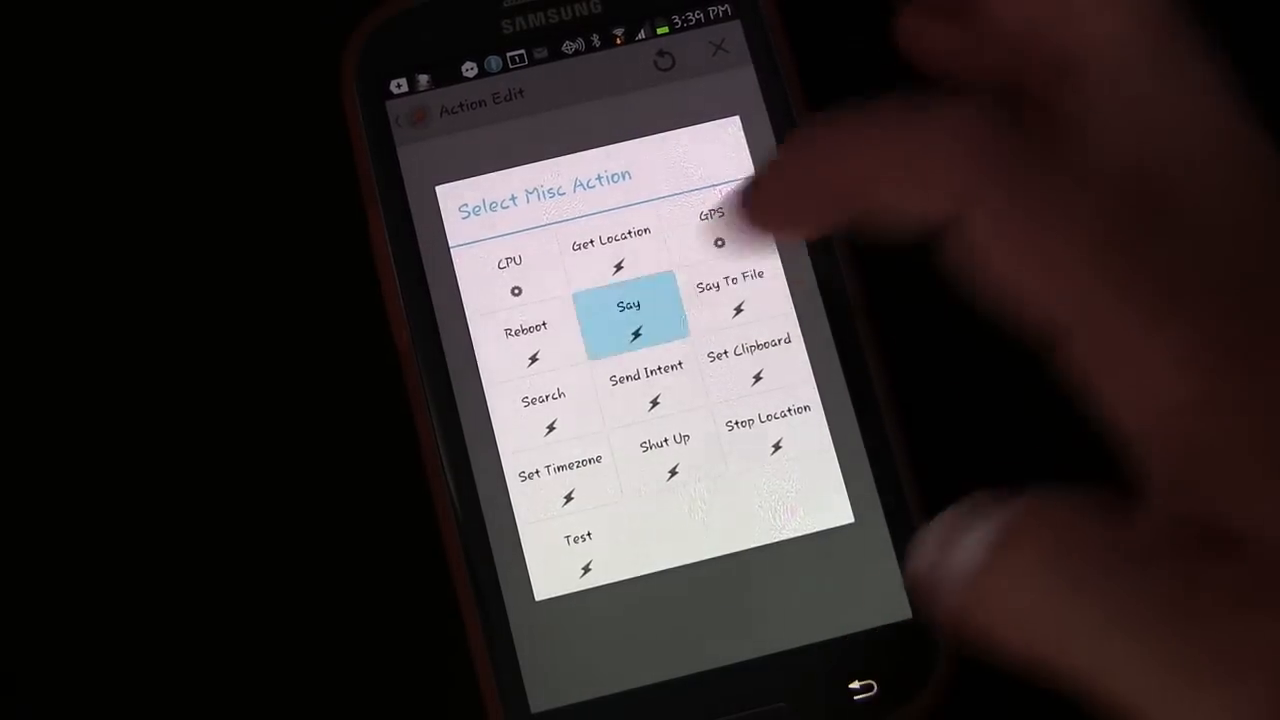
click(628, 310)
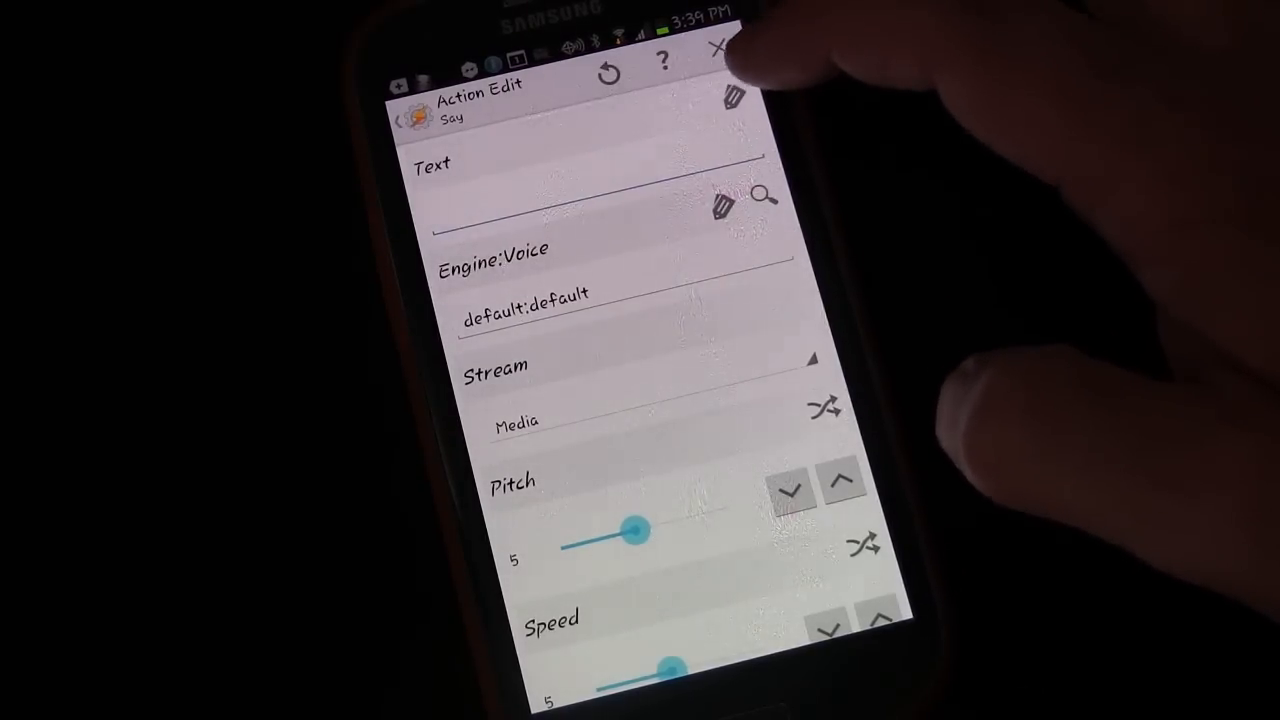
Open Variable Select from the Say Text field and scroll through the variables
click(765, 196)
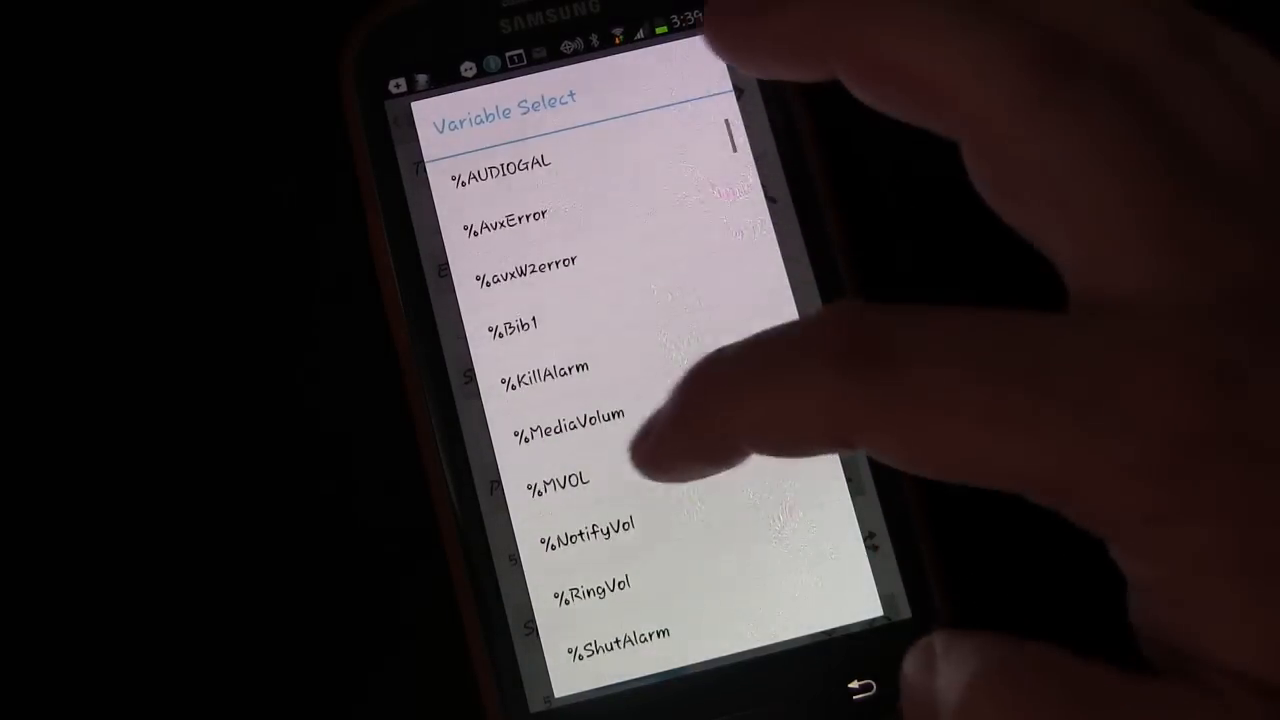
scroll(down, 3)
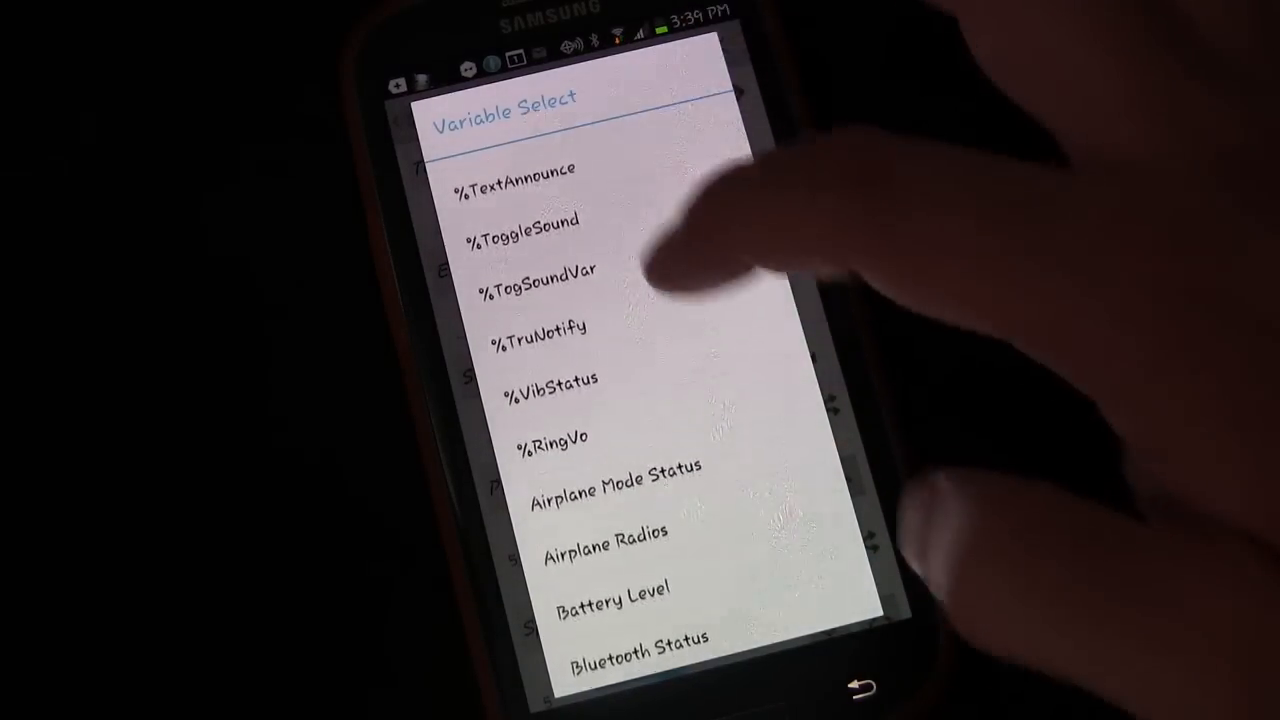
scroll(down, 3)
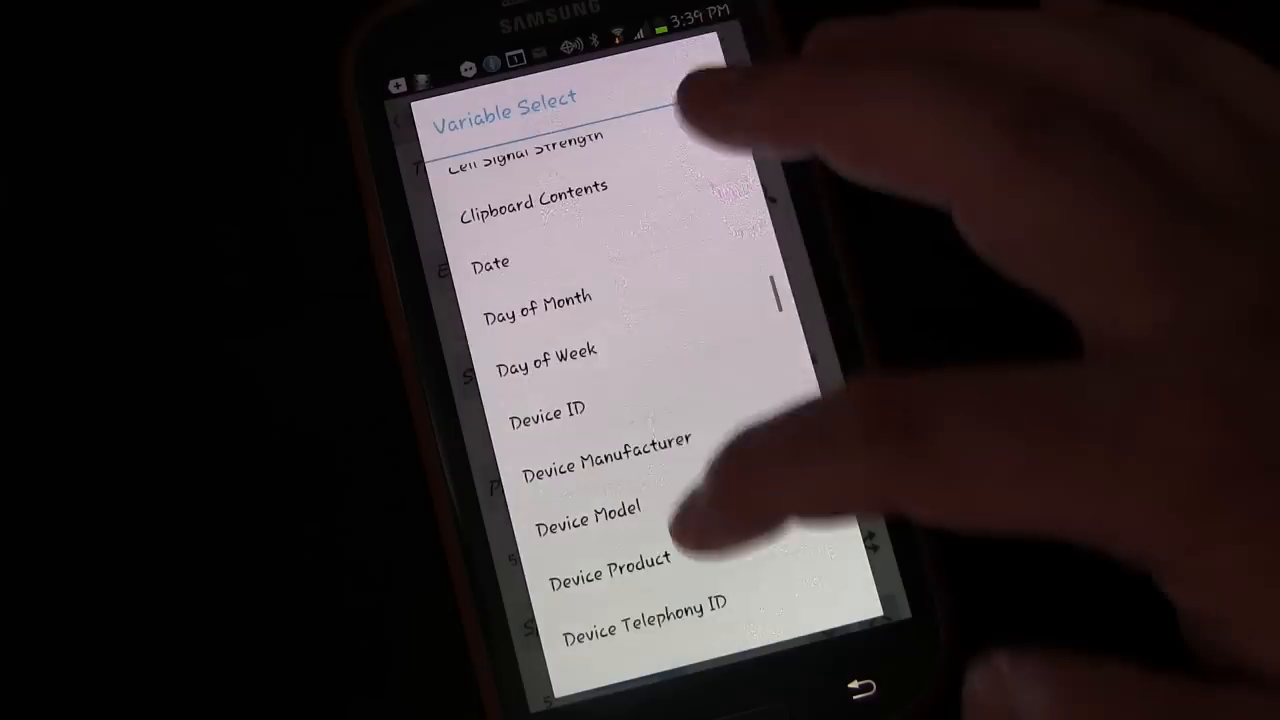
scroll(down, 3)
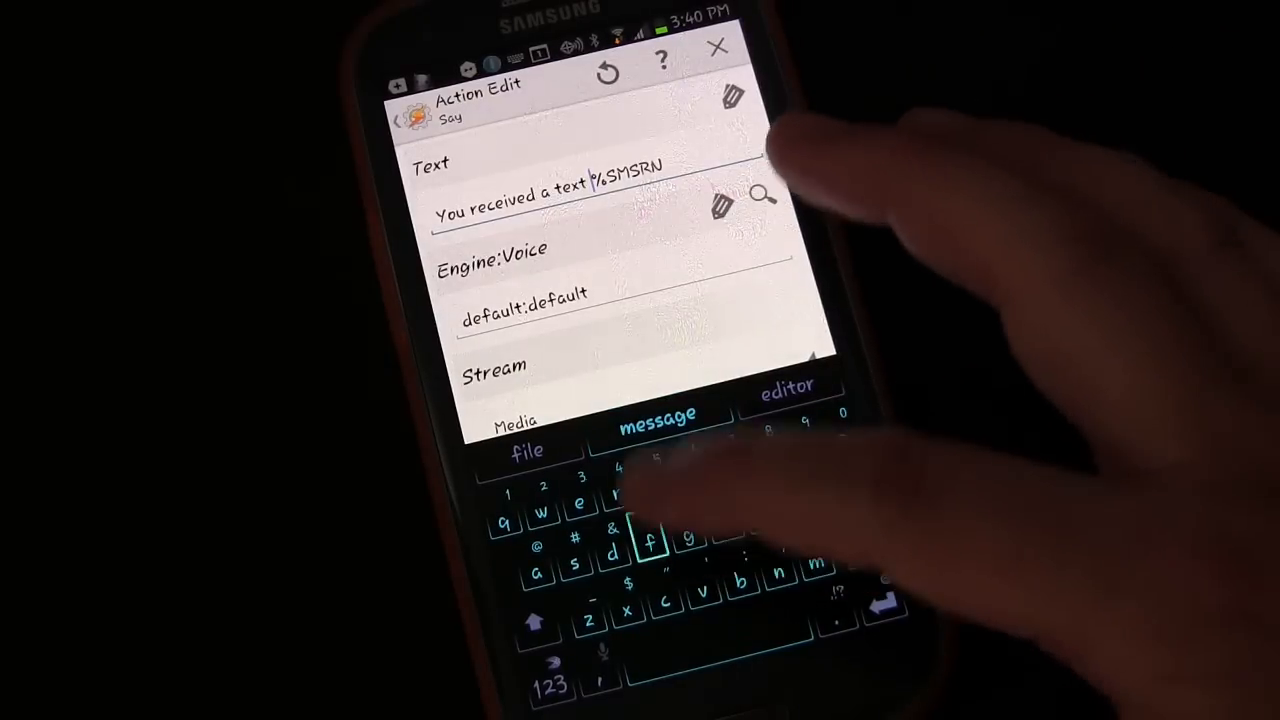
Type 'from' so the Say text reads 'You received a text from %SMSRN'
text(from)
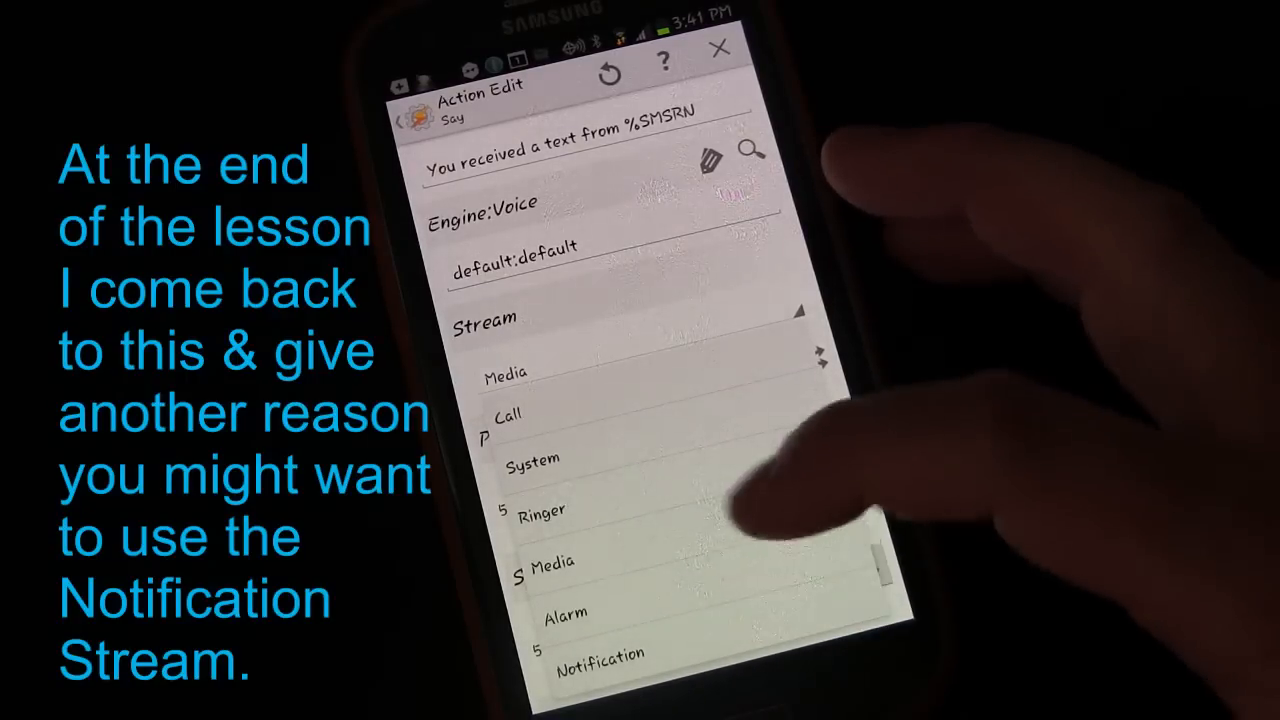
Set the Say action's Stream option to Notification
click(600, 656)
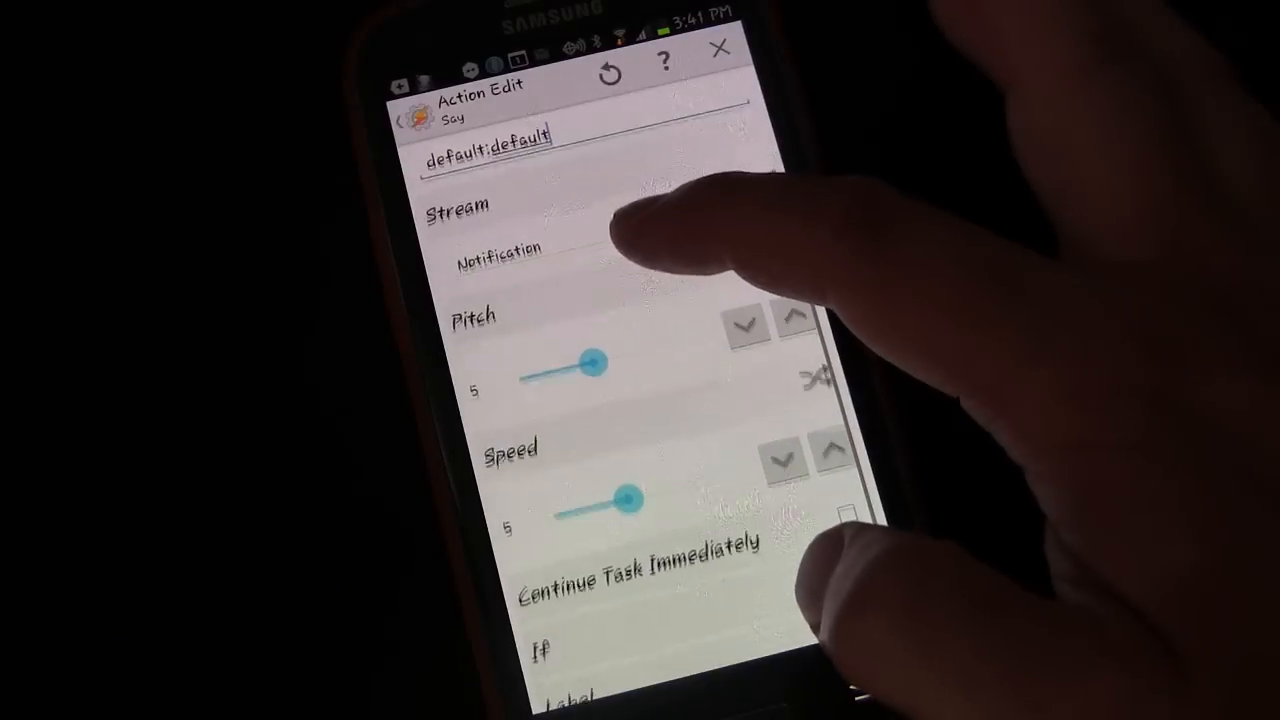
scroll(down, 3)
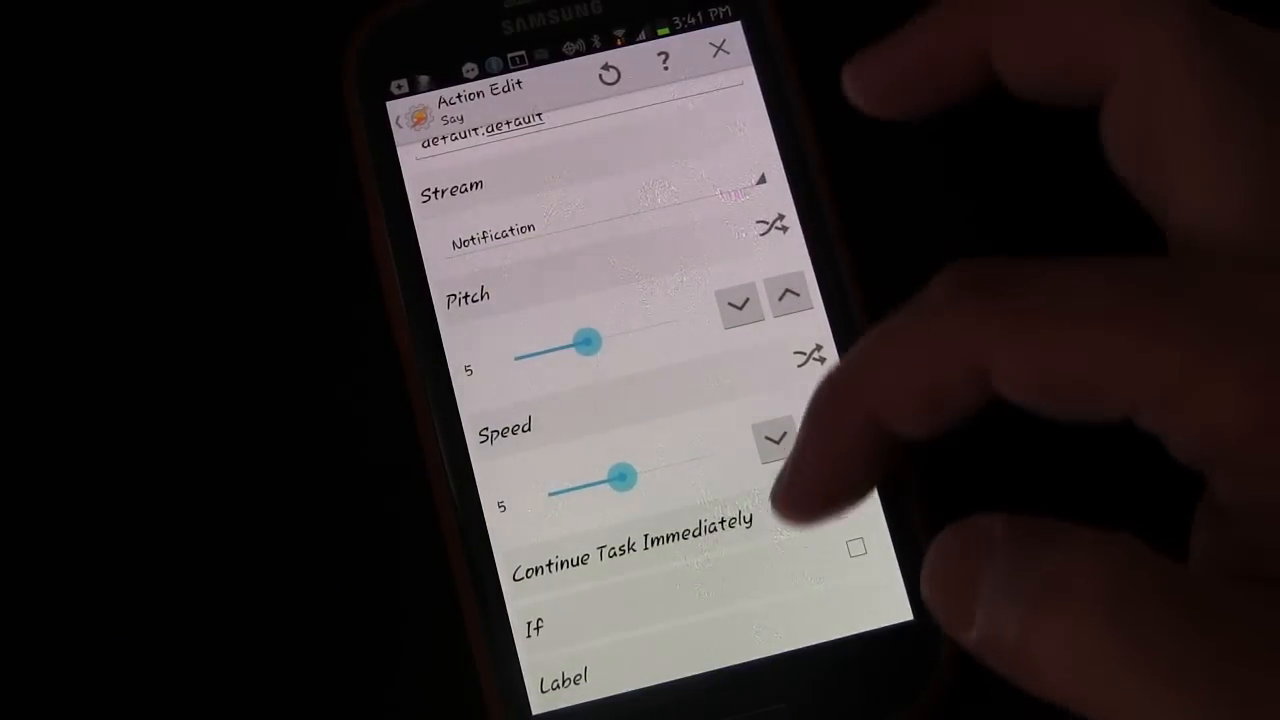
click(826, 437)
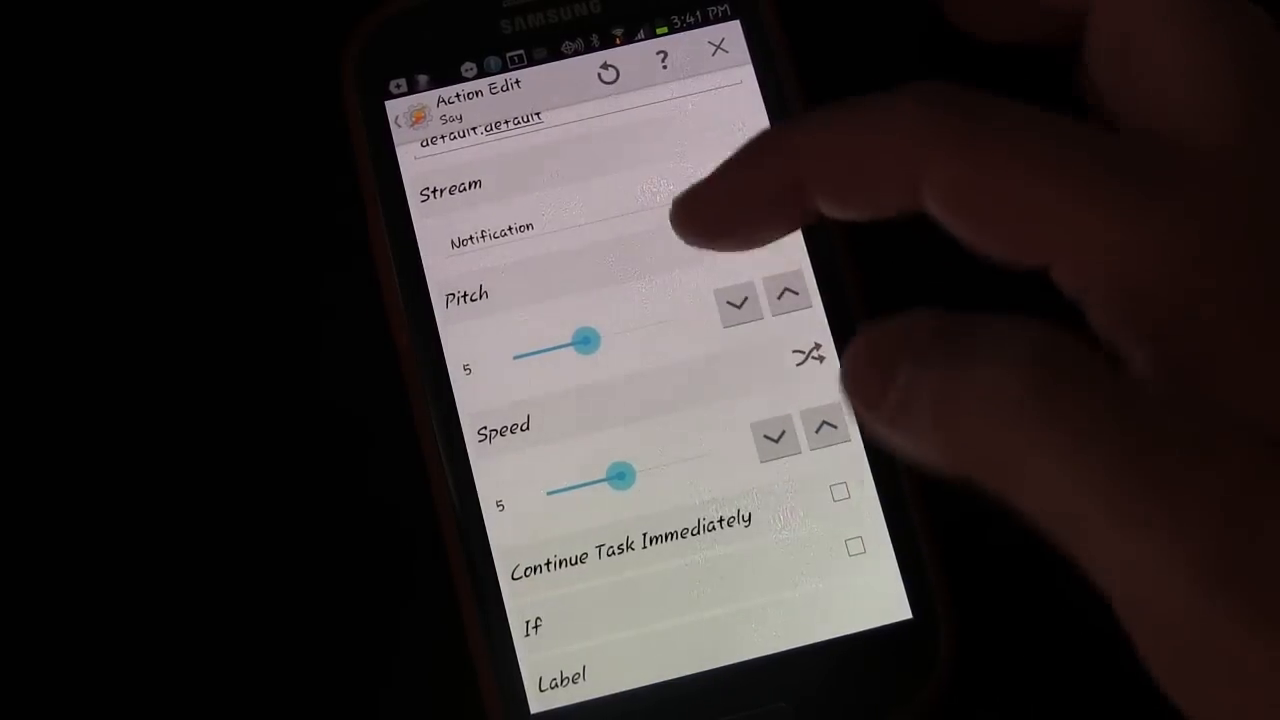
scroll(down, 3)
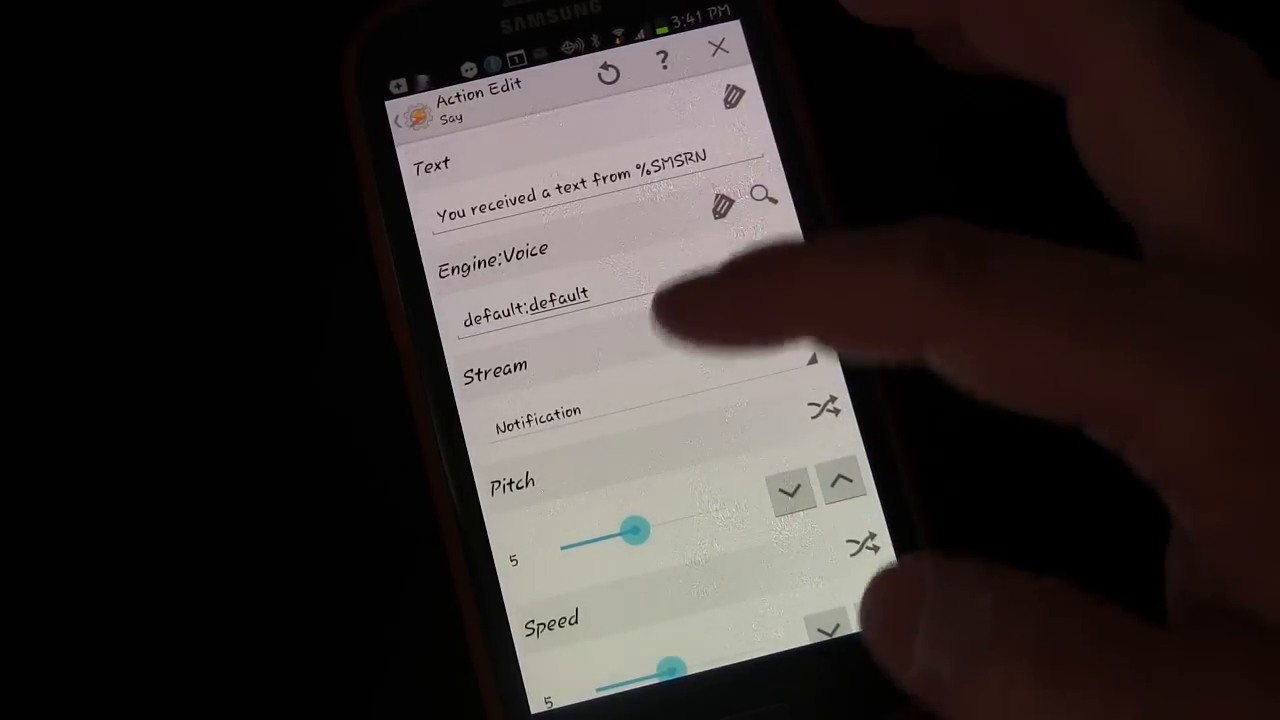
Save the Say action and return to the main screen with WhoText2 listed
scroll(down, 3)
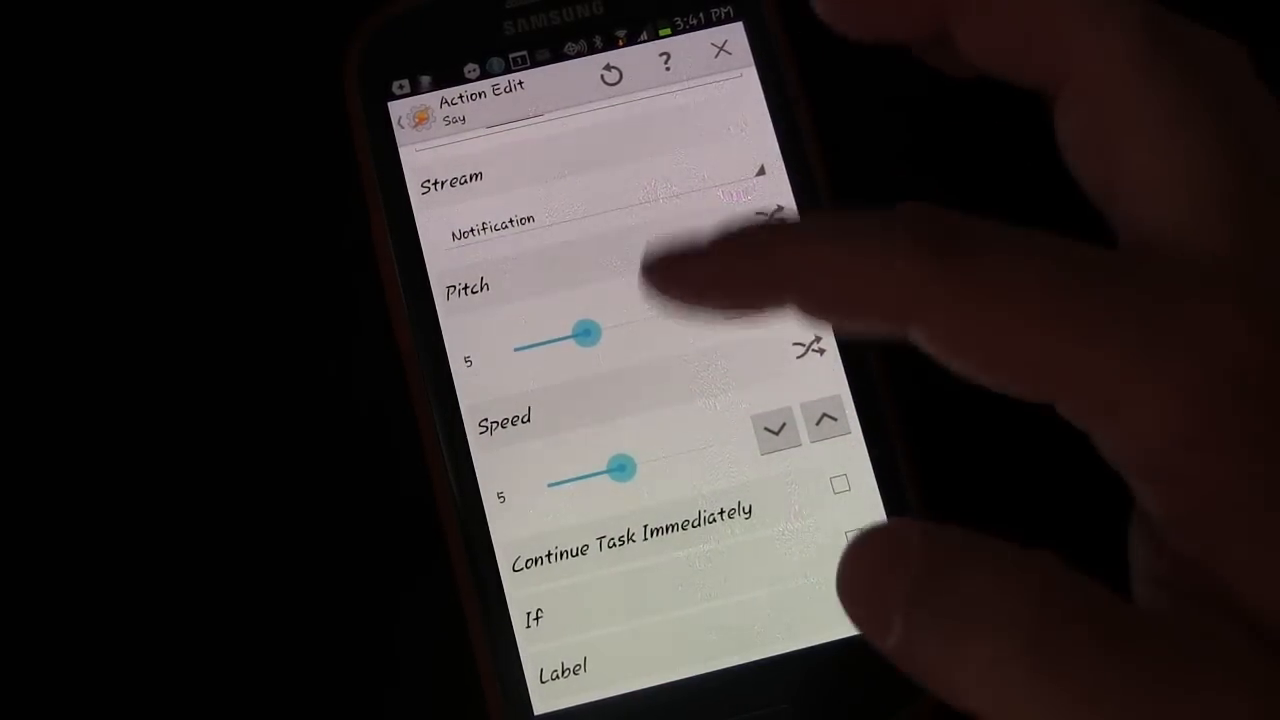
scroll(down, 3)
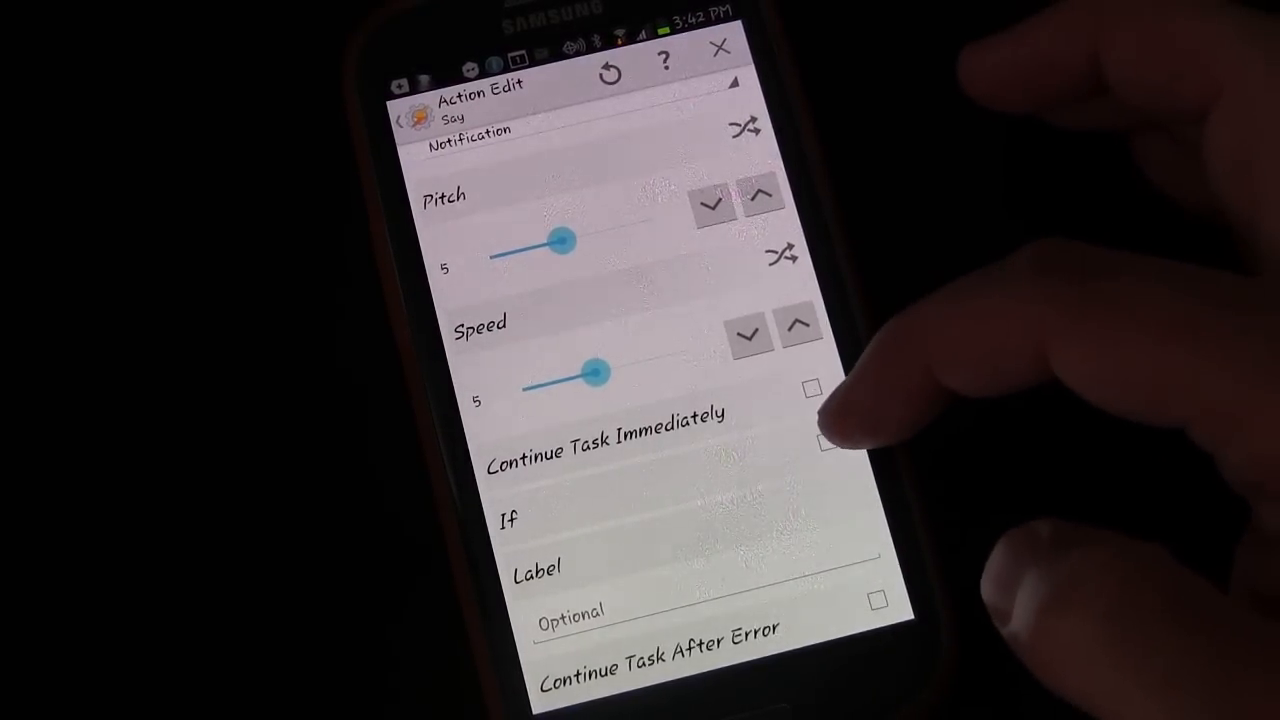
click(826, 440)
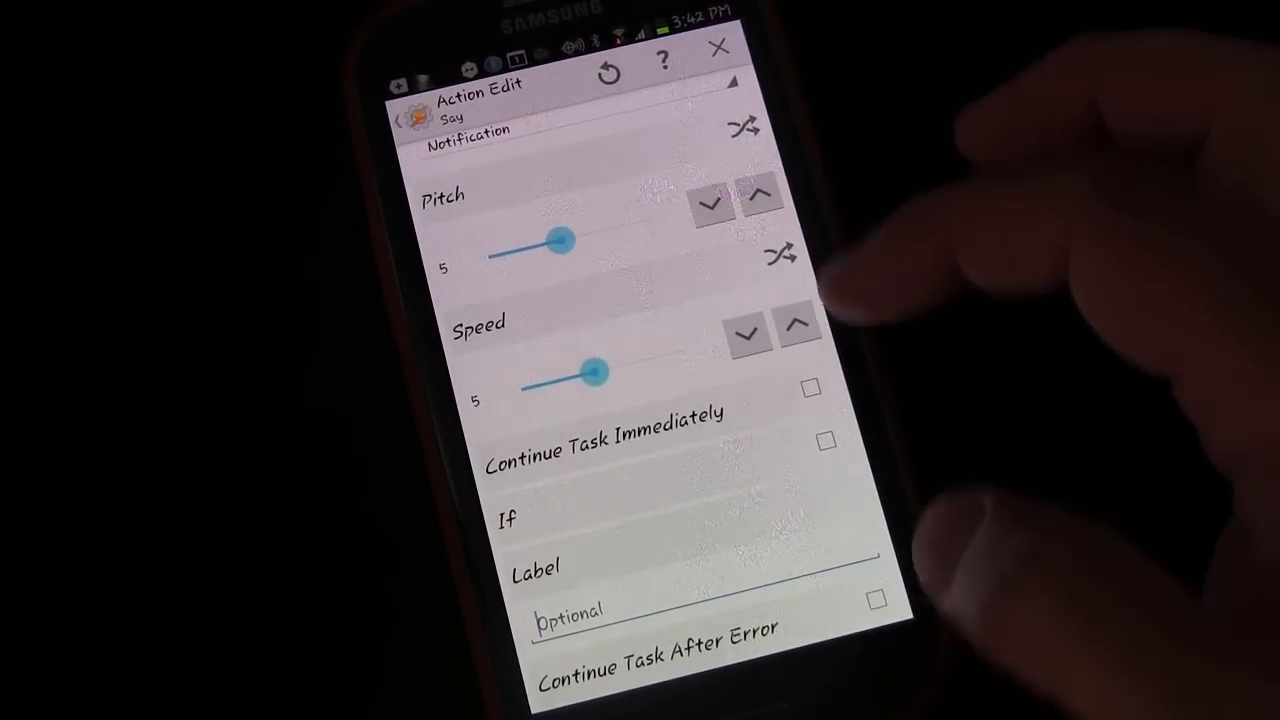
scroll(down, 3)
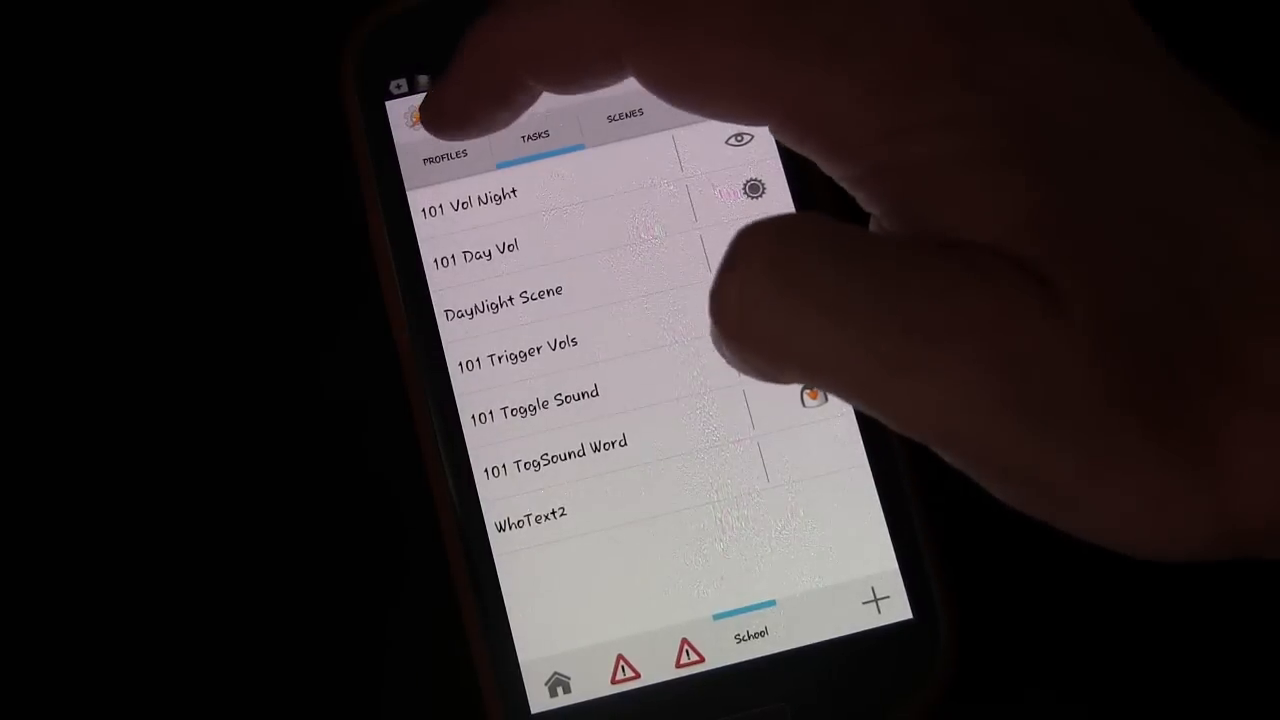
click(444, 155)
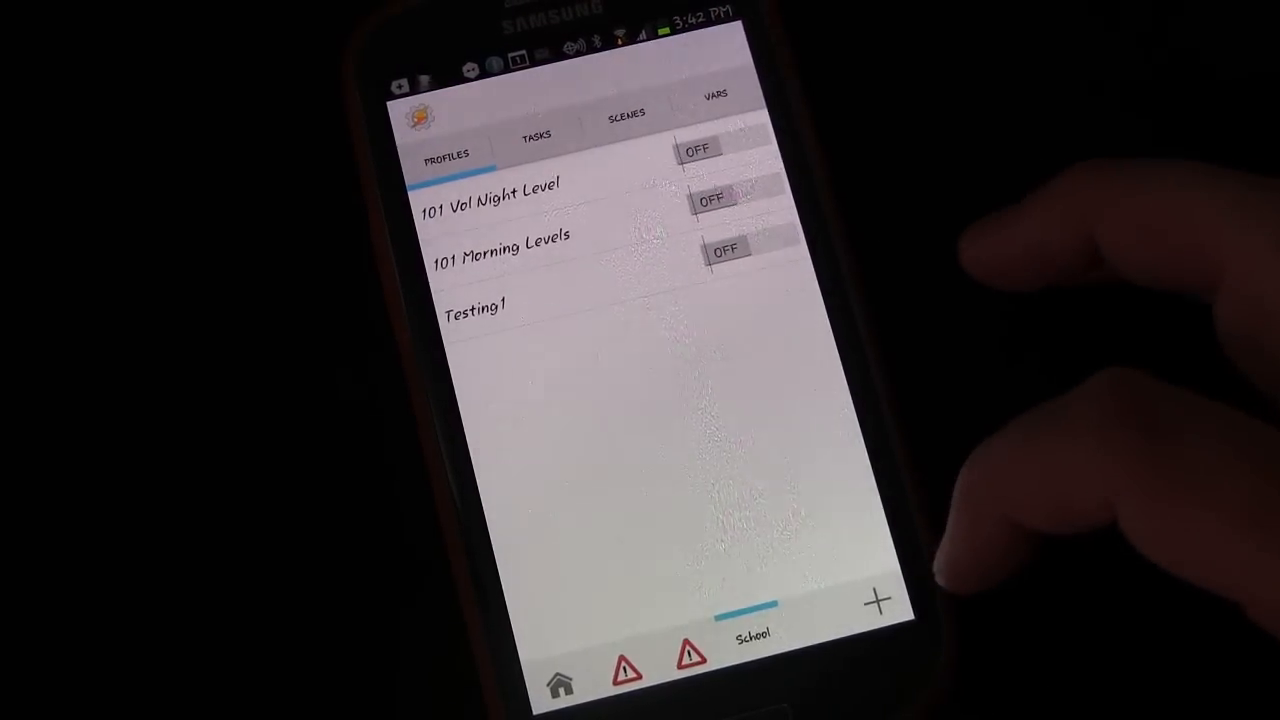
Create a profile named 'Text Recvd' and choose Event as its trigger type
click(875, 600)
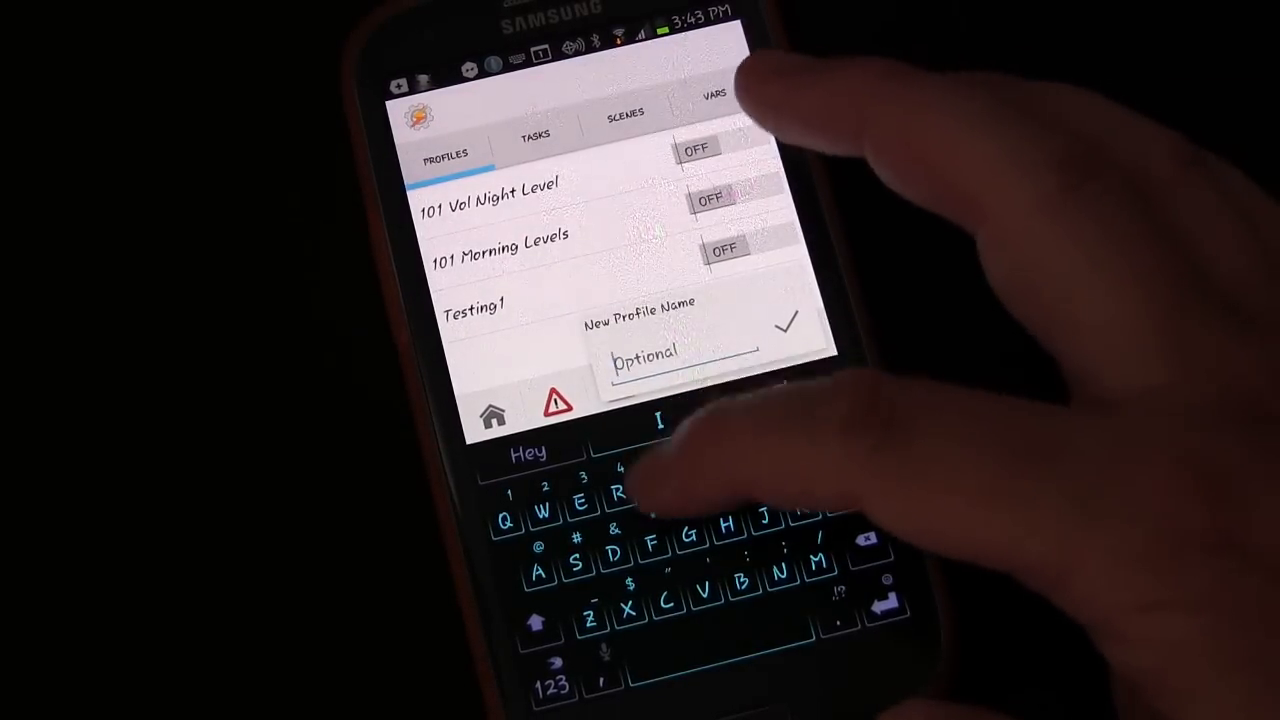
text(Text)
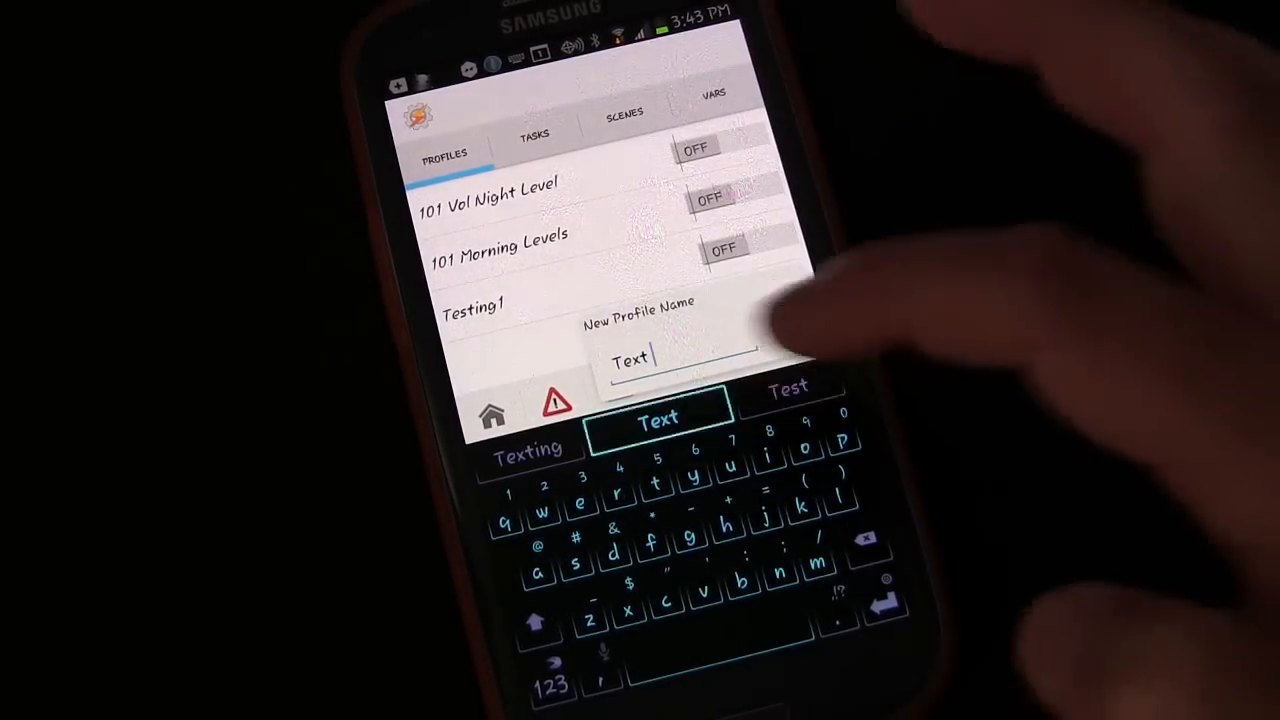
text(Recvd)
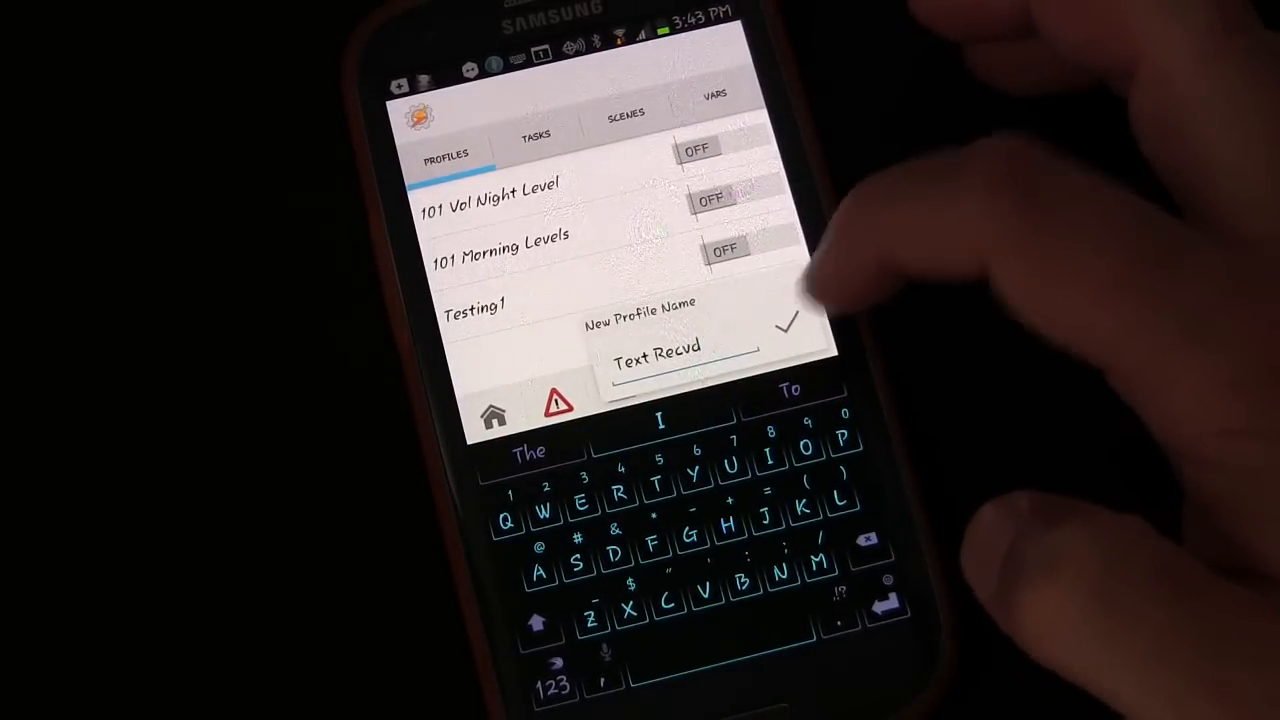
click(787, 323)
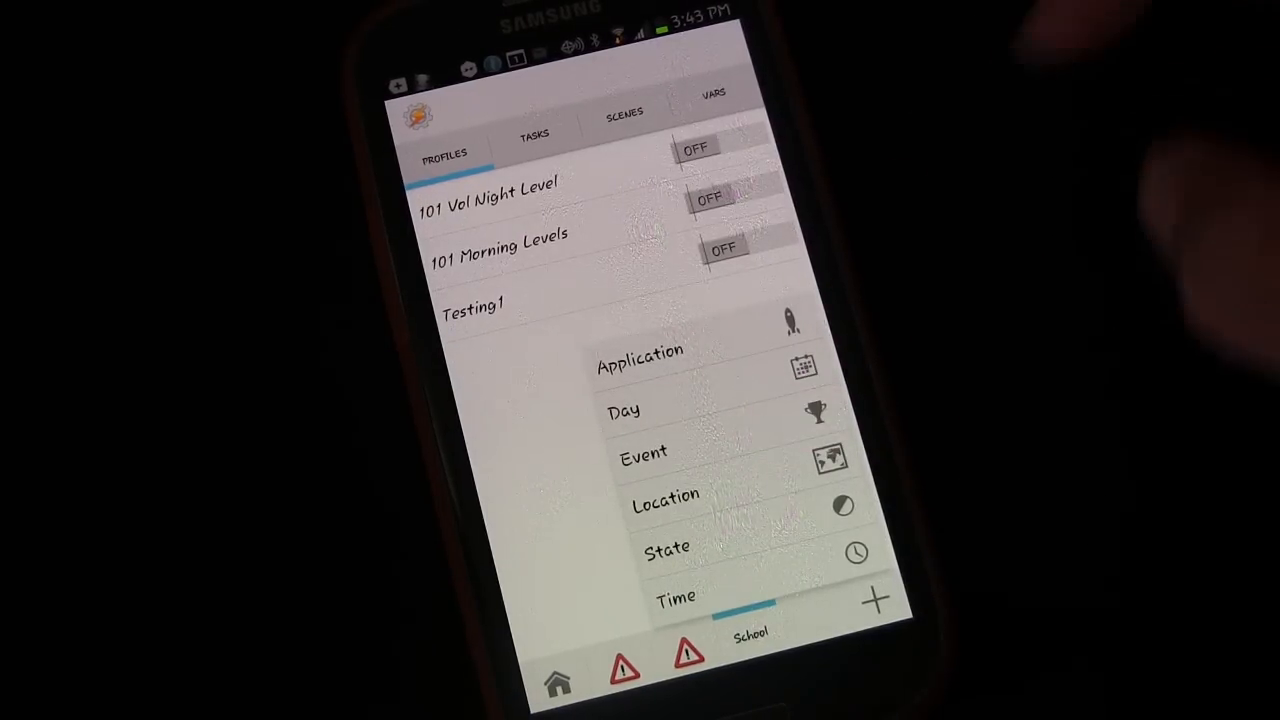
click(643, 451)
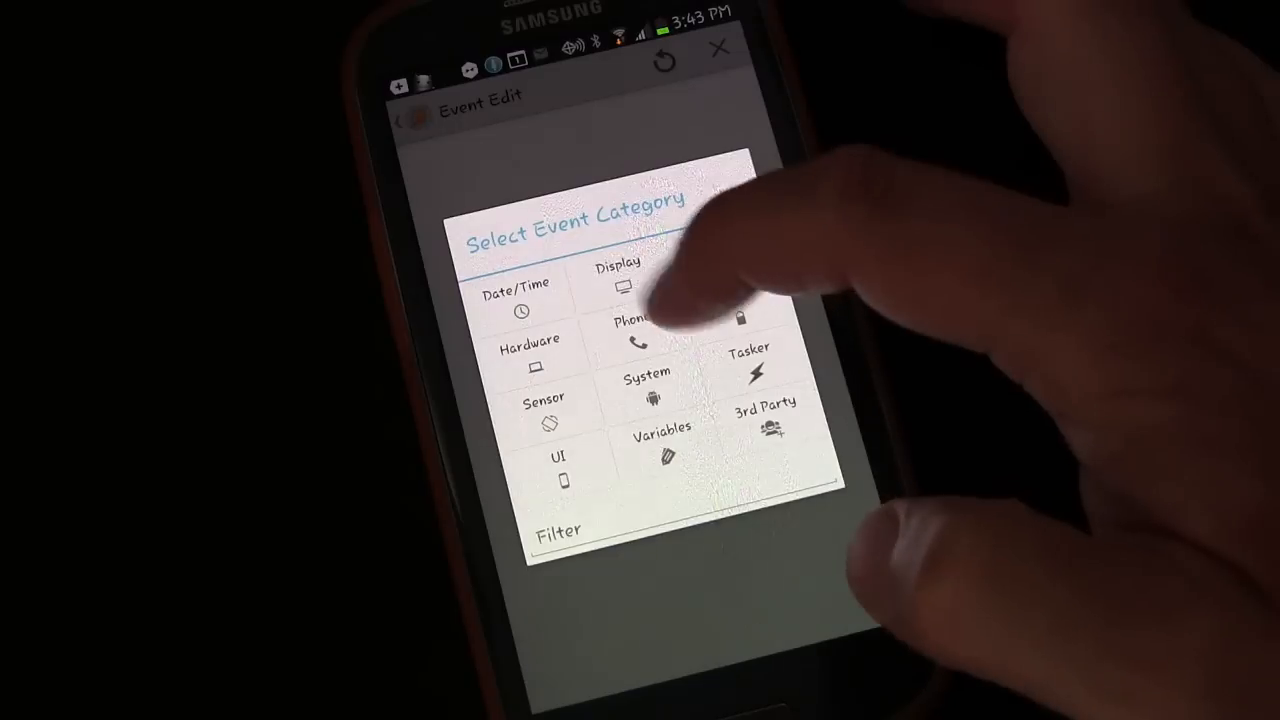
Pick Phone, then Received Text, as the profile's trigger event
click(631, 330)
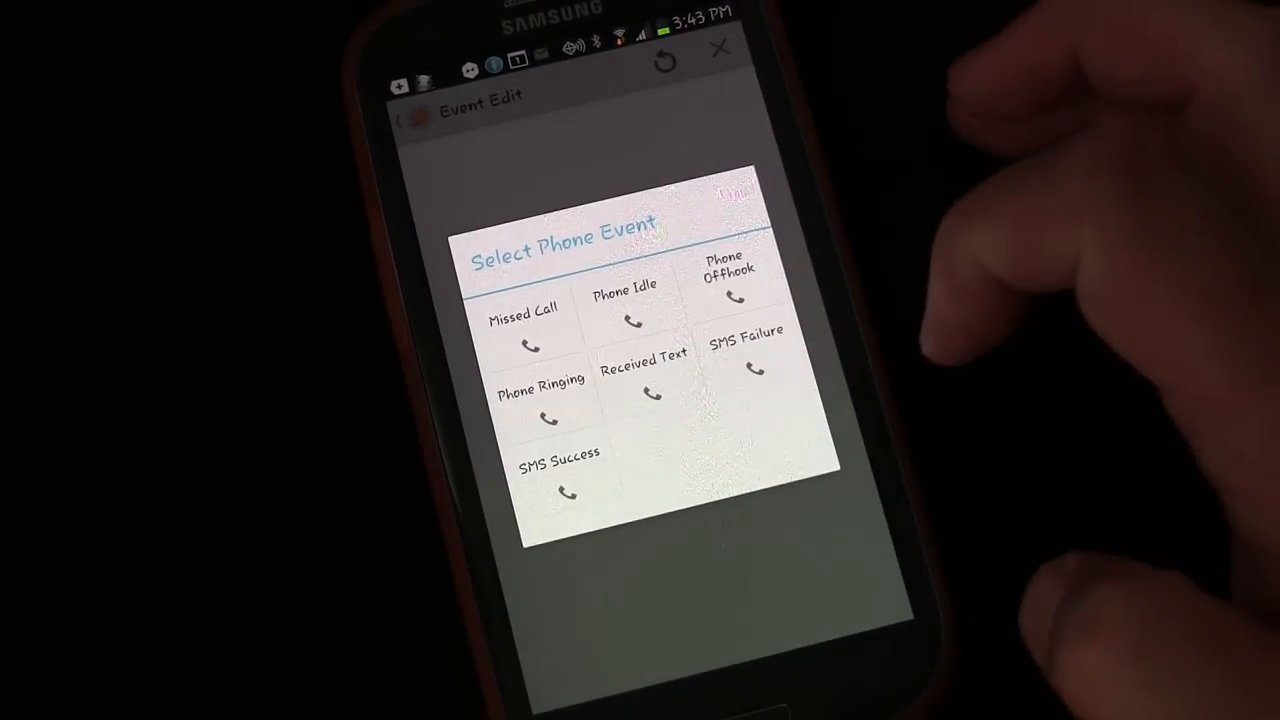
click(645, 380)
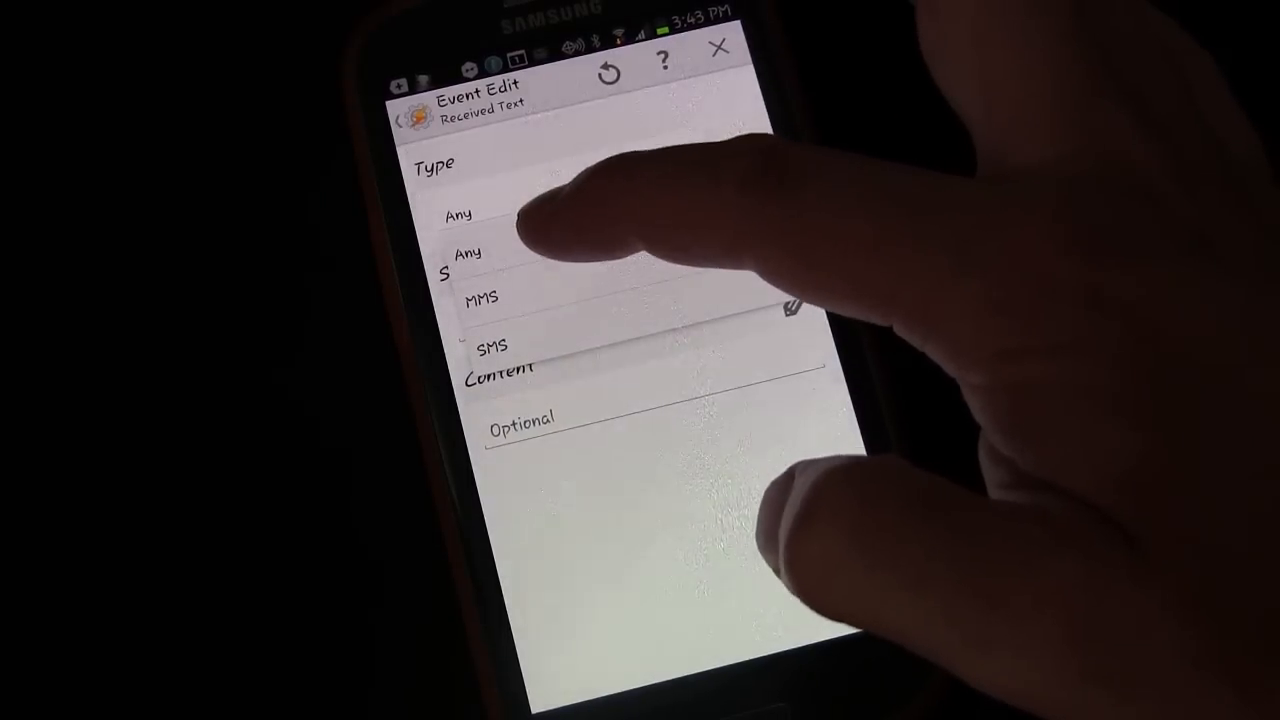
Set the Received Text event's Type to Any and Sender to Any Contact
click(467, 251)
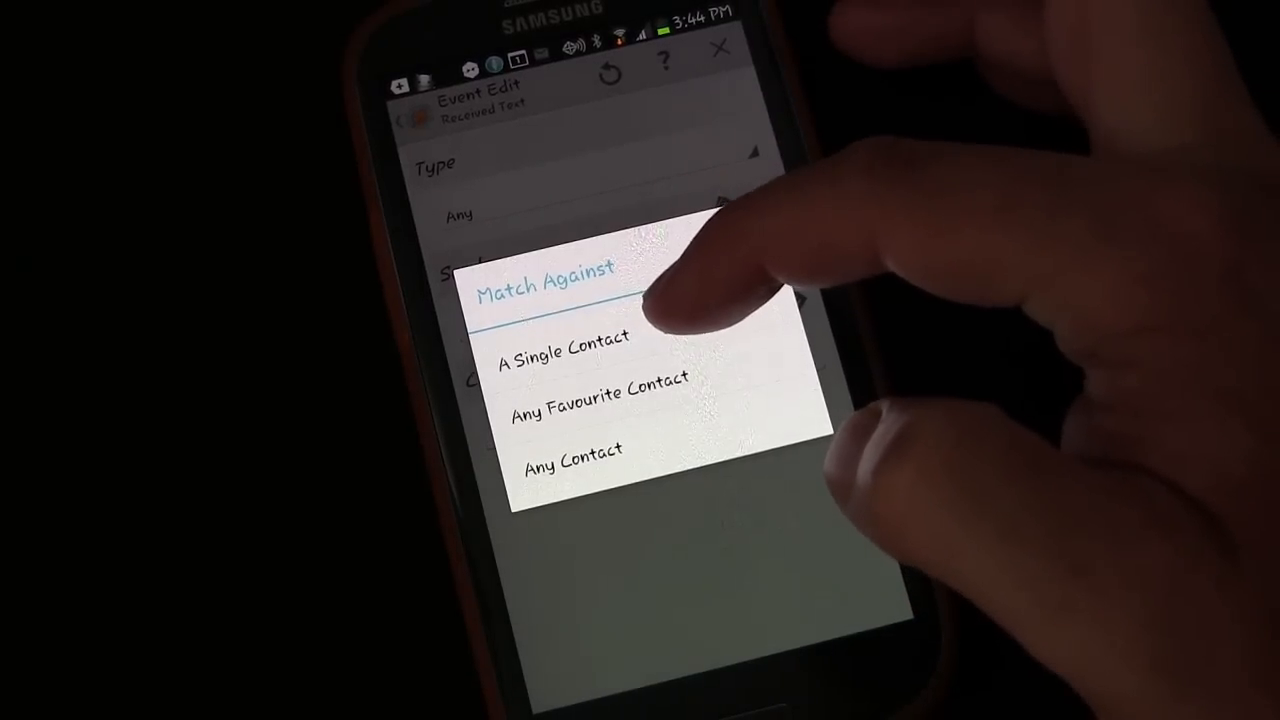
mouse_move(650, 300)
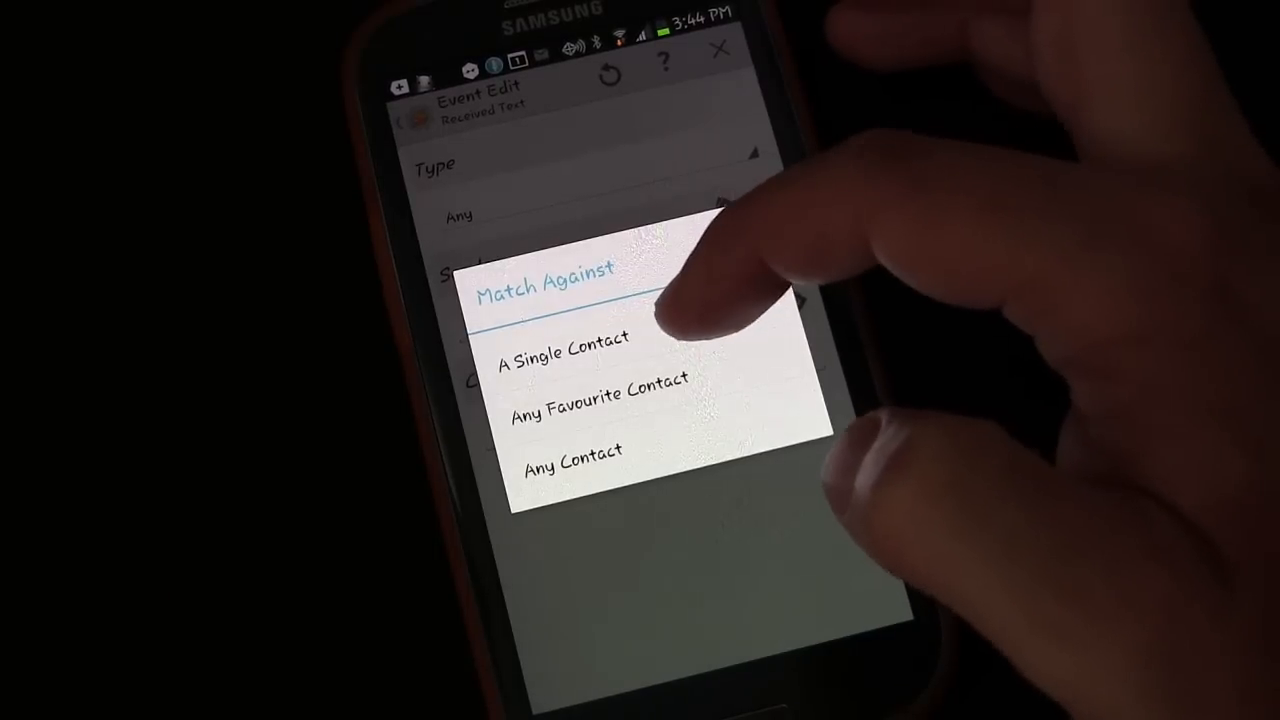
mouse_move(660, 300)
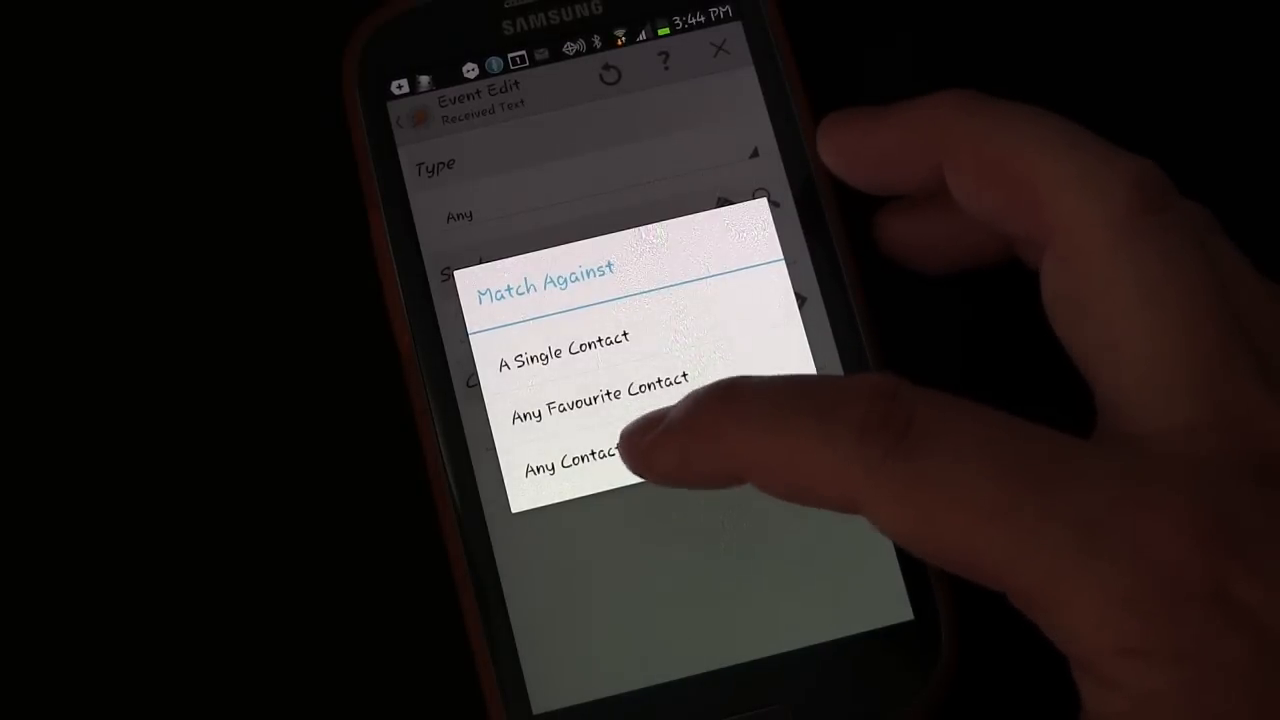
click(575, 468)
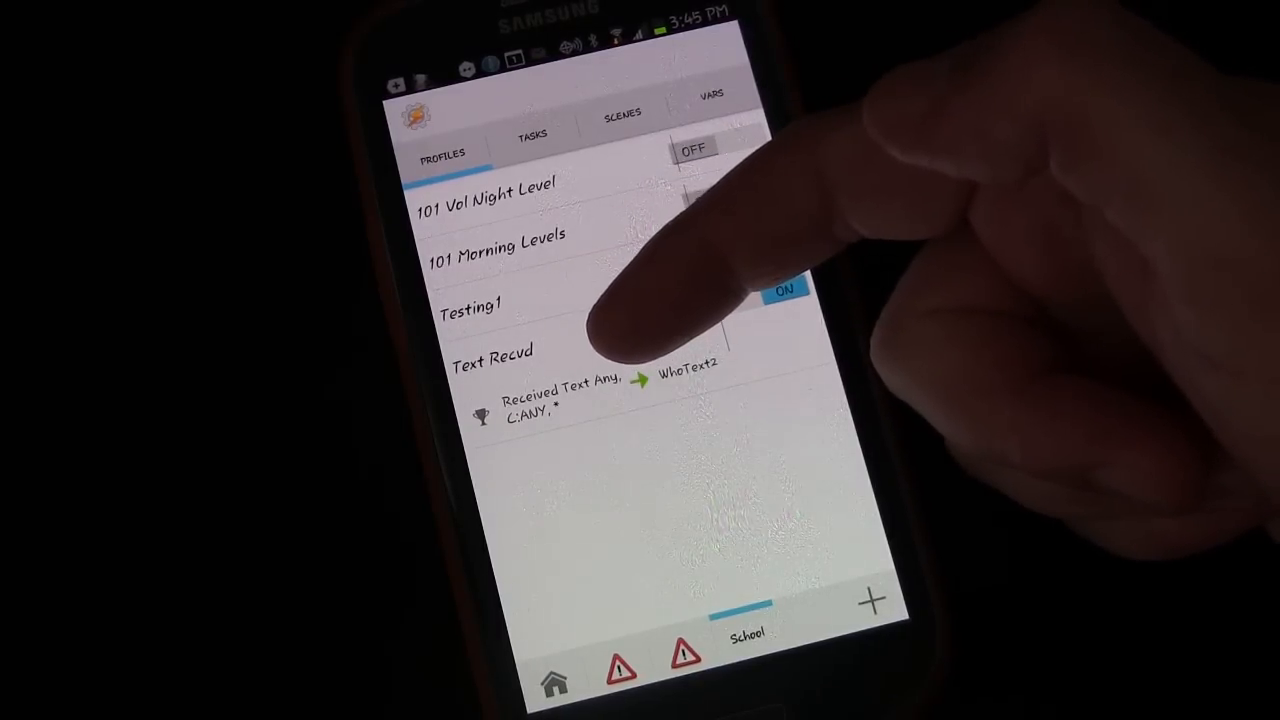
Toggle the Text Recvd profile's ON/OFF switch in the profiles list
click(783, 291)
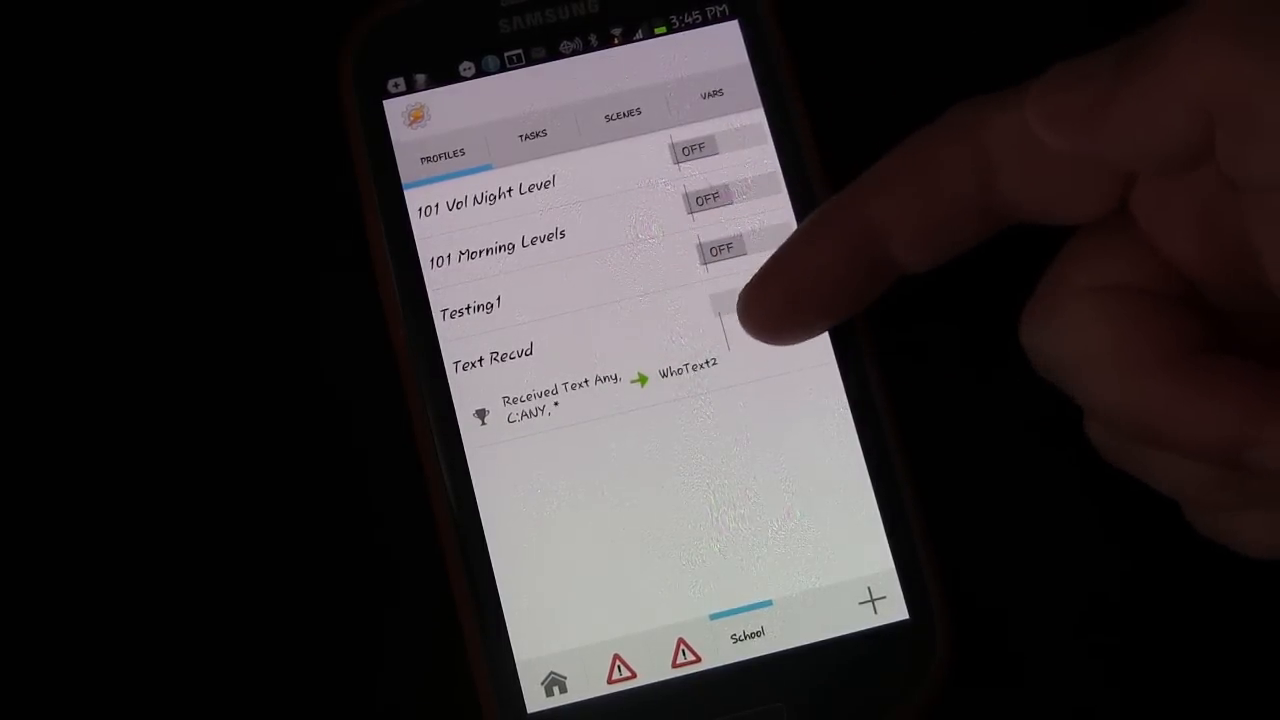
mouse_move(740, 320)
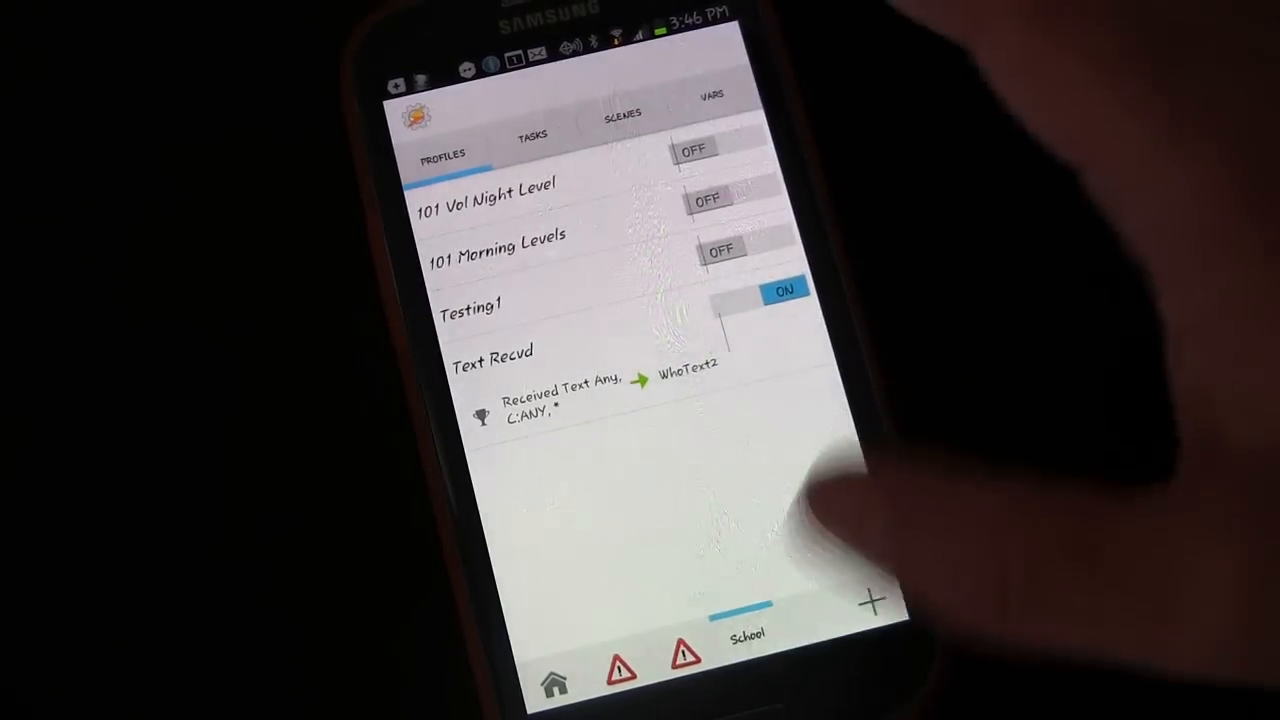
click(783, 291)
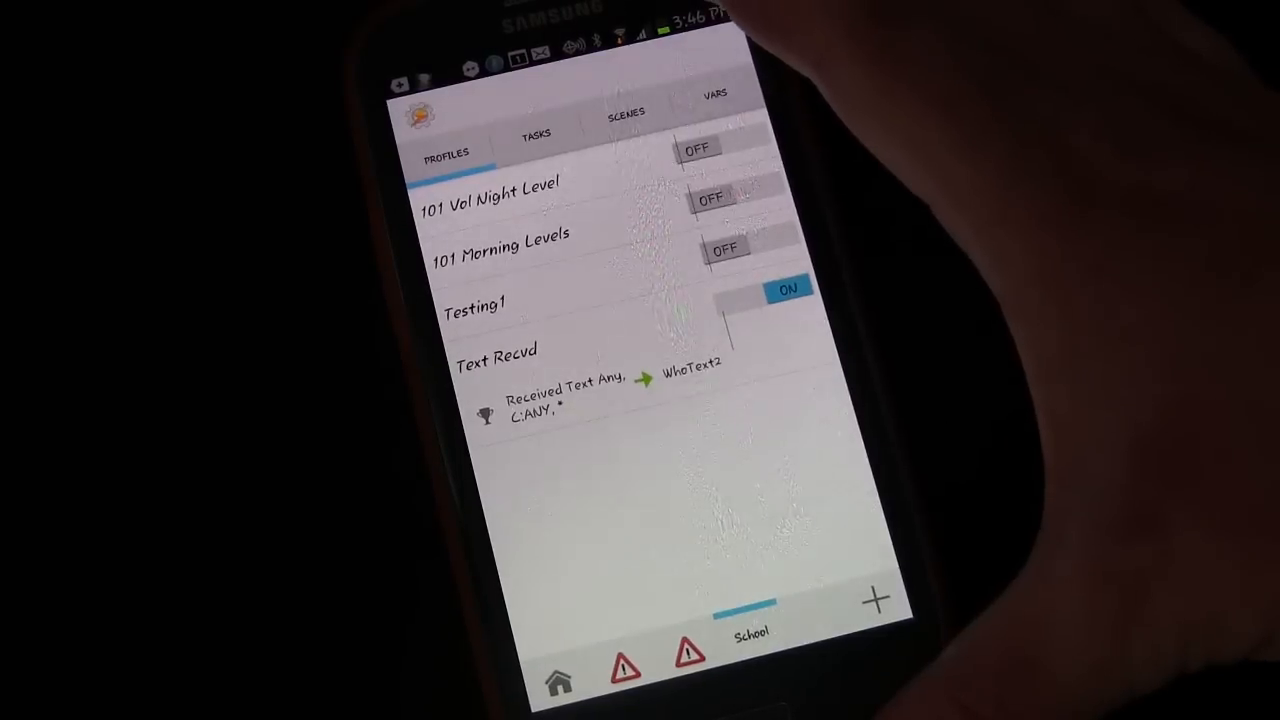
click(536, 135)
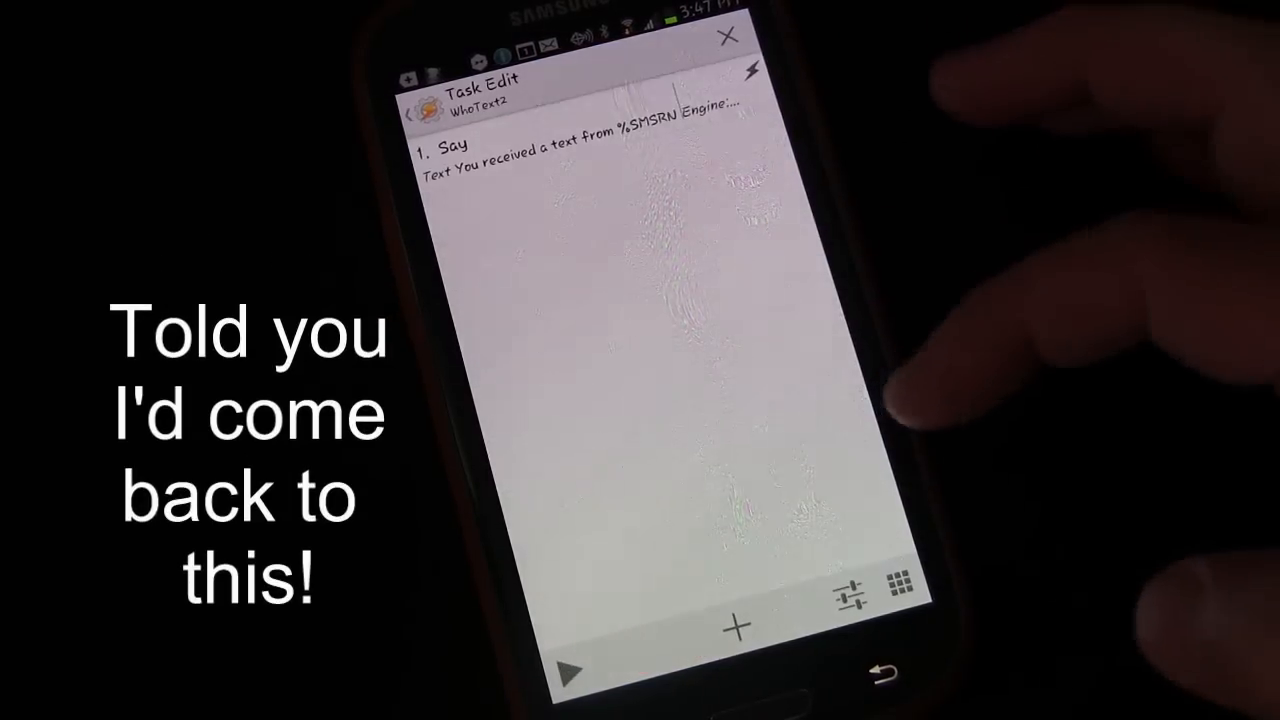
Open WhoText2's Say action reading "You received a text from %SMSRN" for editing
click(470, 145)
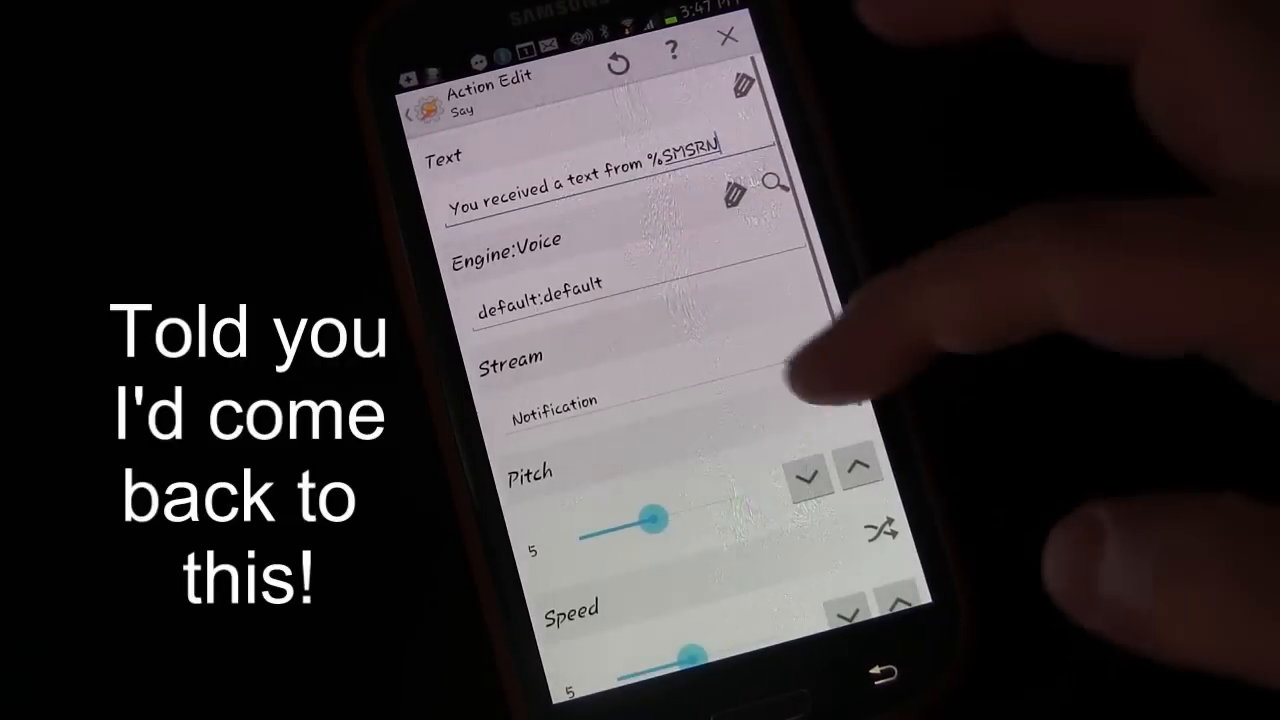